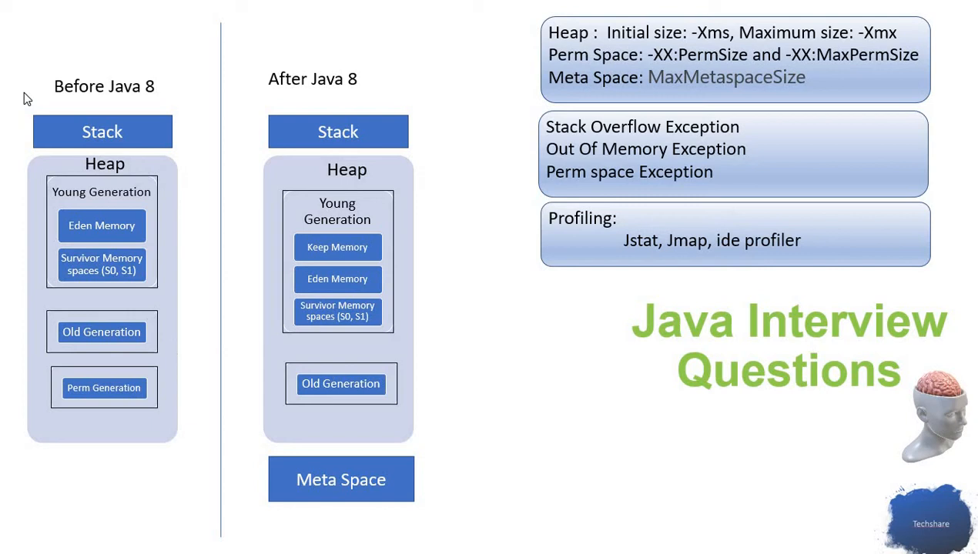
{"action": "mouse_move", "coordinate": [106, 88]}
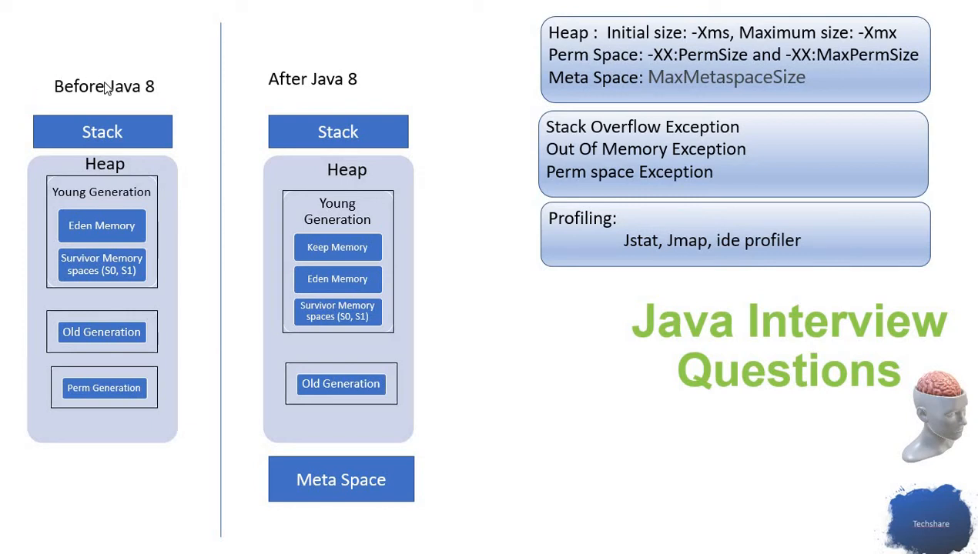
{"action": "mouse_move", "coordinate": [104, 405]}
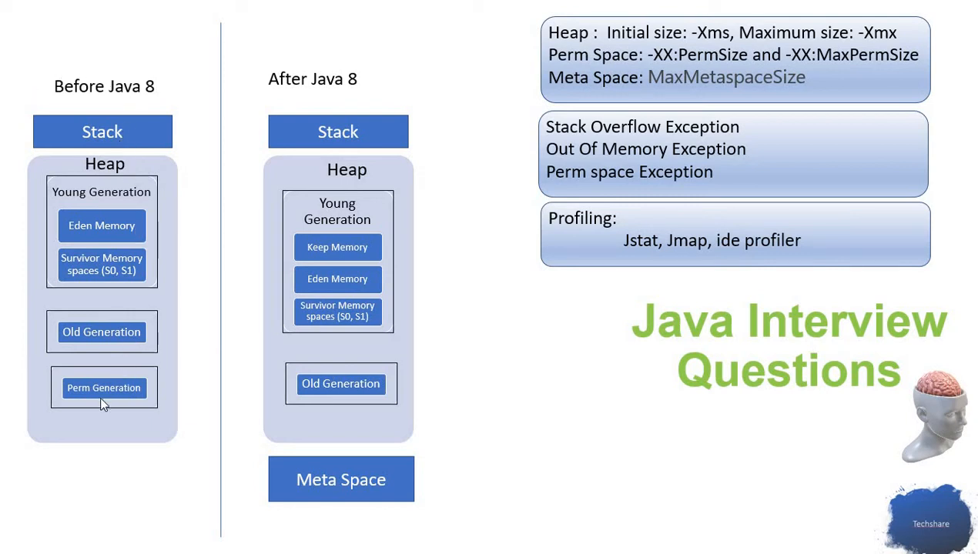
{"action": "mouse_move", "coordinate": [142, 434]}
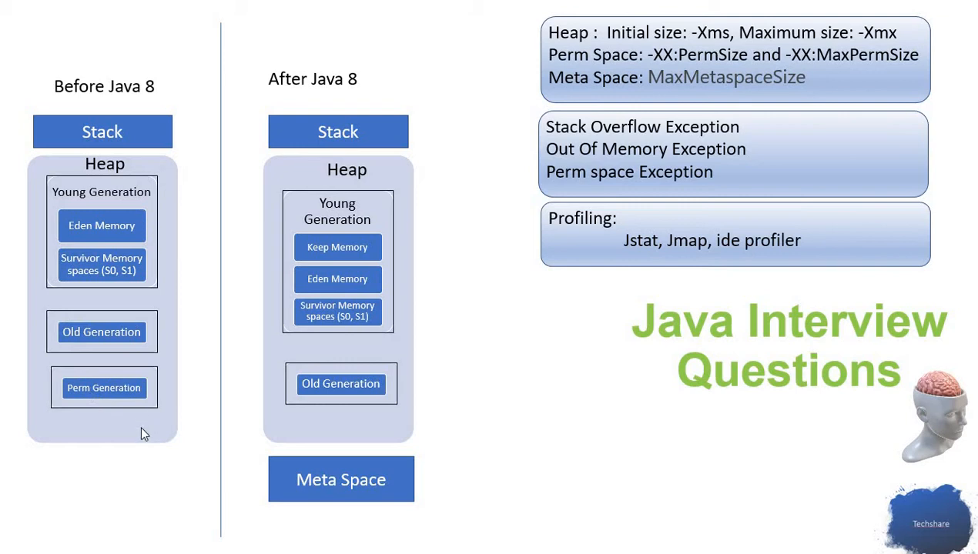
{"action": "mouse_move", "coordinate": [108, 138]}
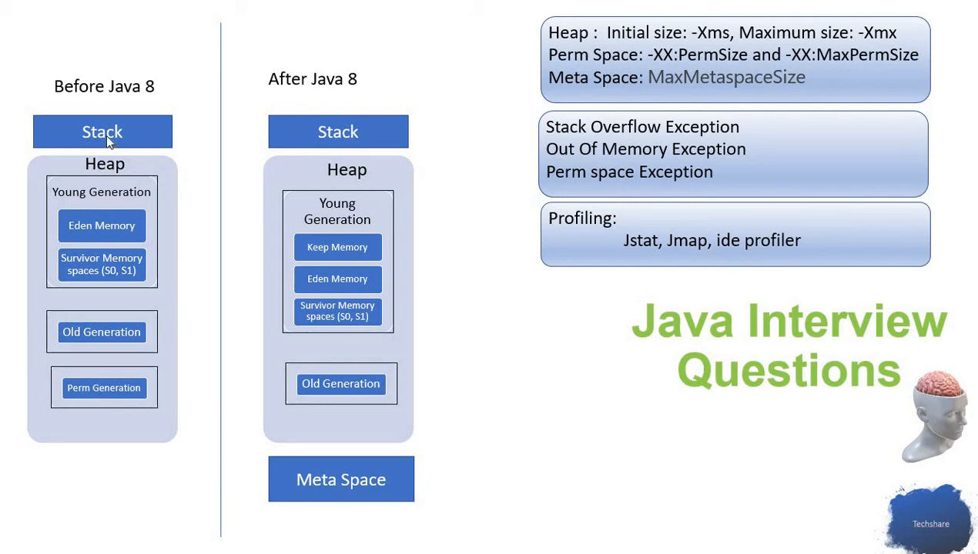
{"action": "mouse_move", "coordinate": [110, 209]}
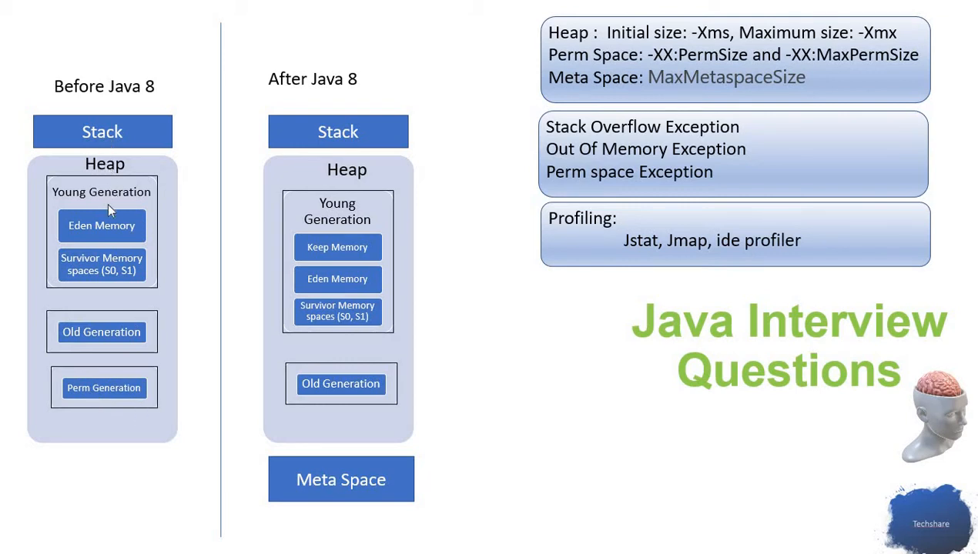
{"action": "mouse_move", "coordinate": [125, 114]}
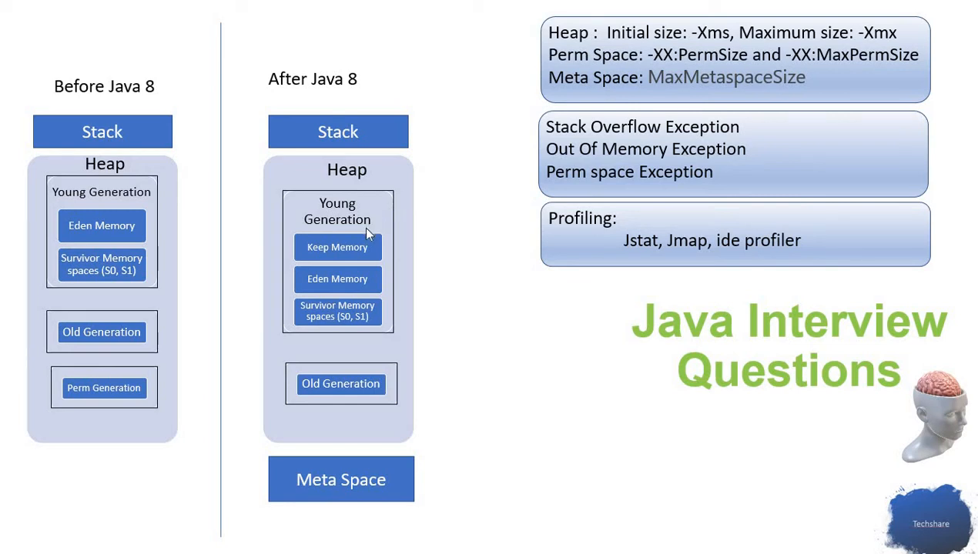
{"action": "mouse_move", "coordinate": [368, 243]}
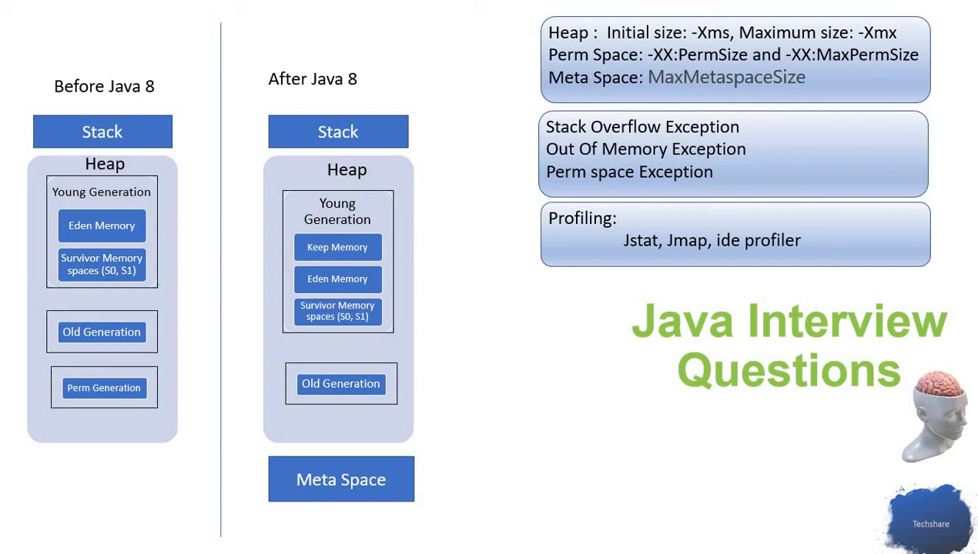
{"action": "mouse_move", "coordinate": [335, 264]}
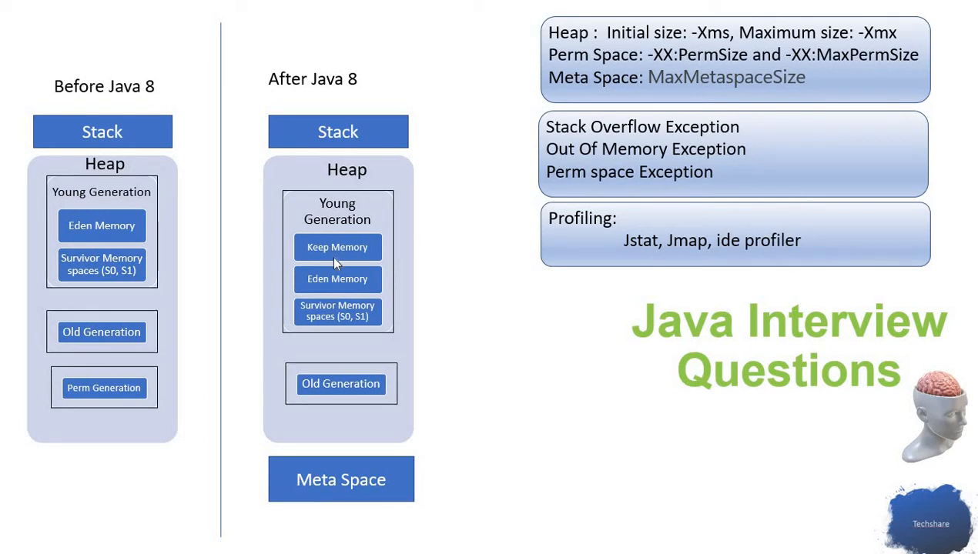
{"action": "mouse_move", "coordinate": [314, 264]}
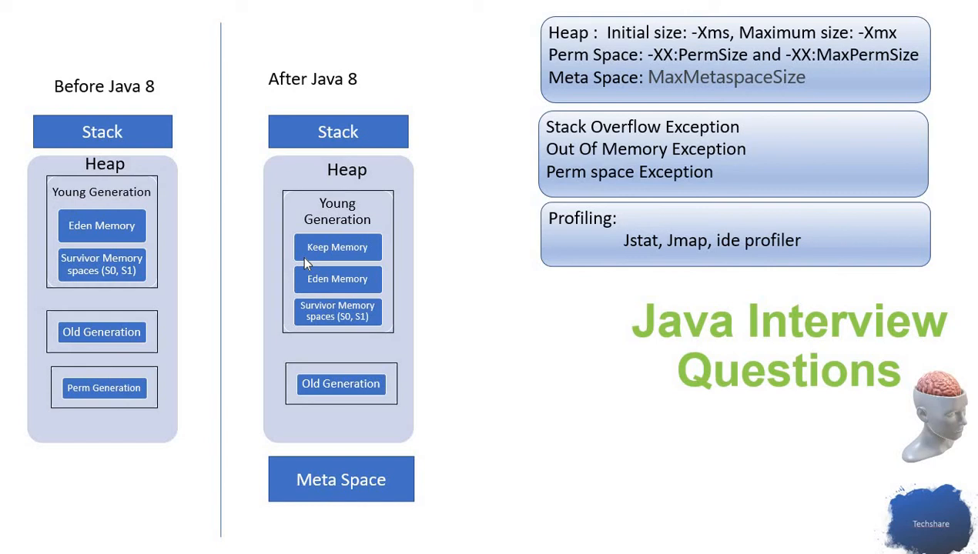
{"action": "mouse_move", "coordinate": [299, 276]}
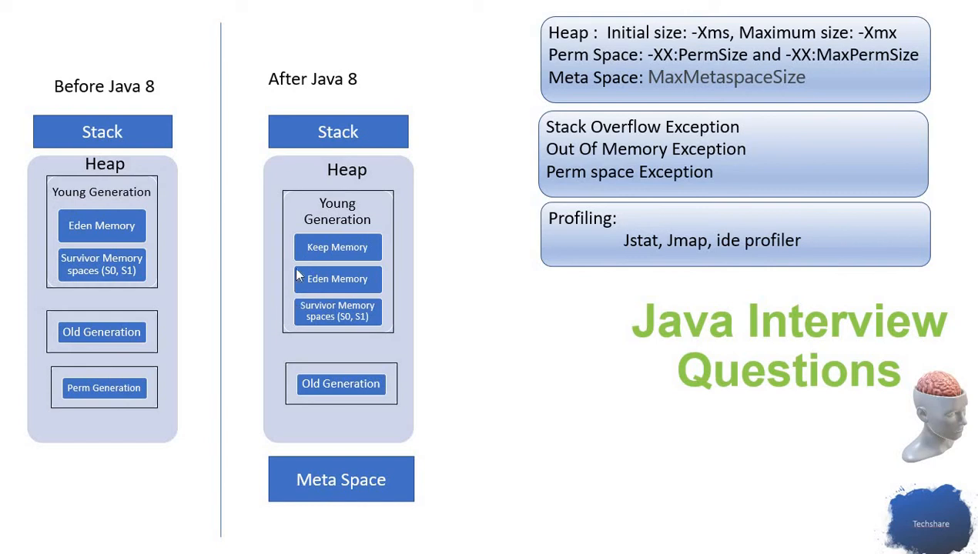
{"action": "mouse_move", "coordinate": [319, 253]}
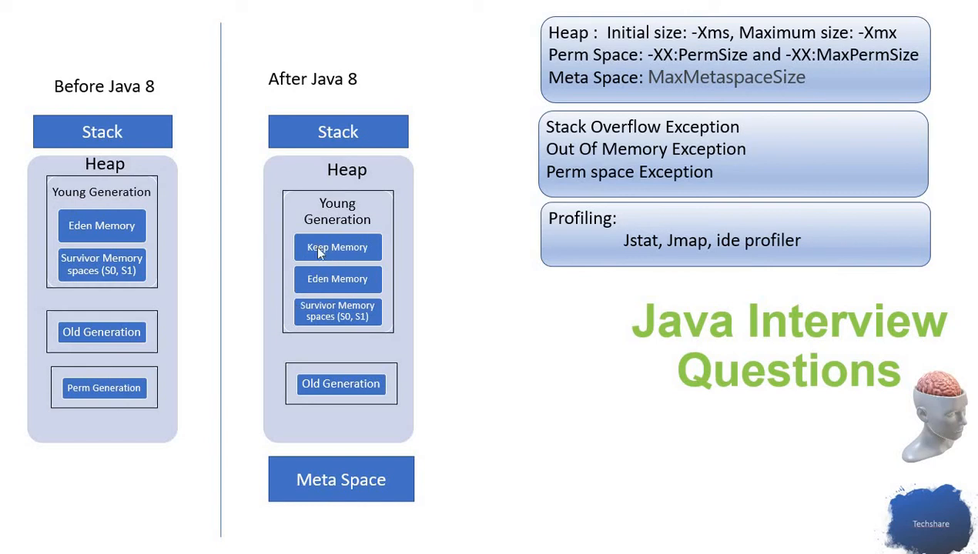
{"action": "mouse_move", "coordinate": [358, 261]}
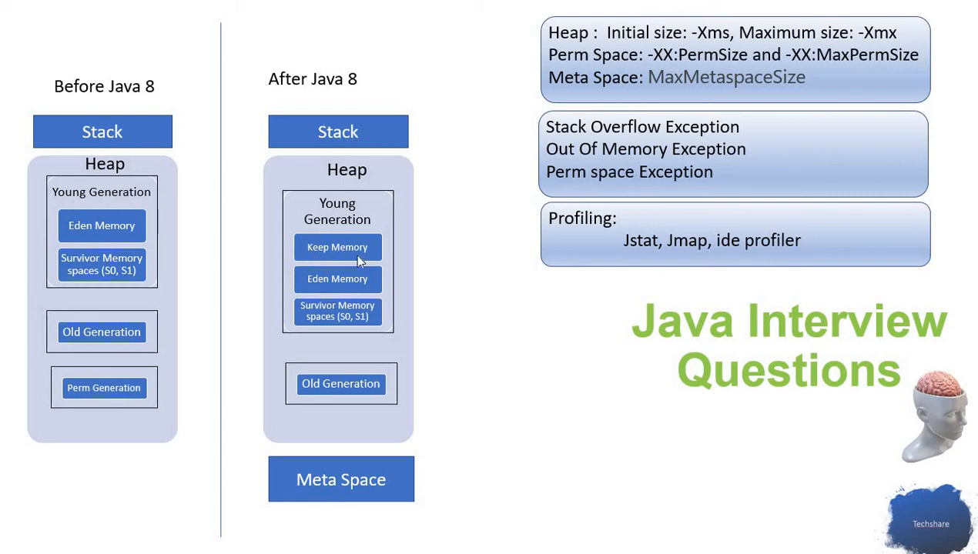
{"action": "mouse_move", "coordinate": [427, 132]}
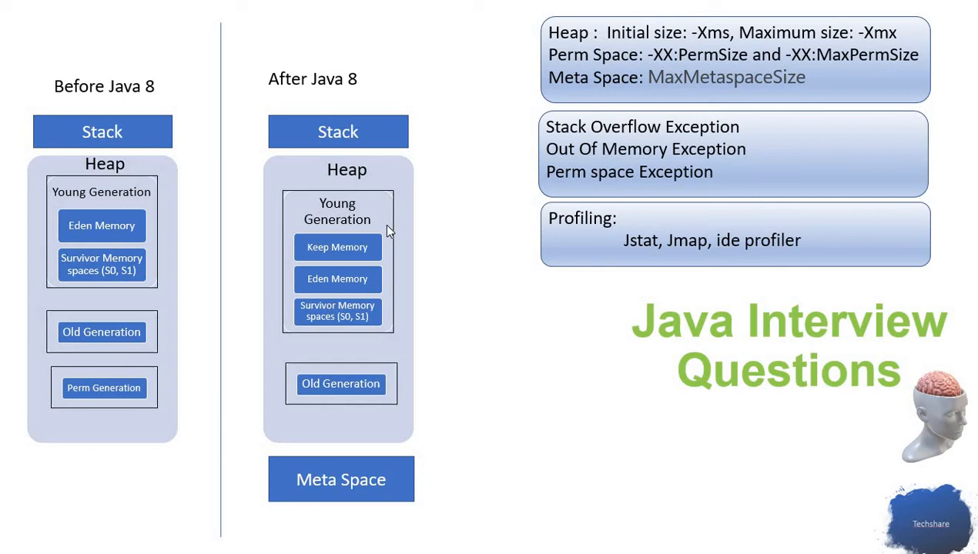
{"action": "mouse_move", "coordinate": [331, 247]}
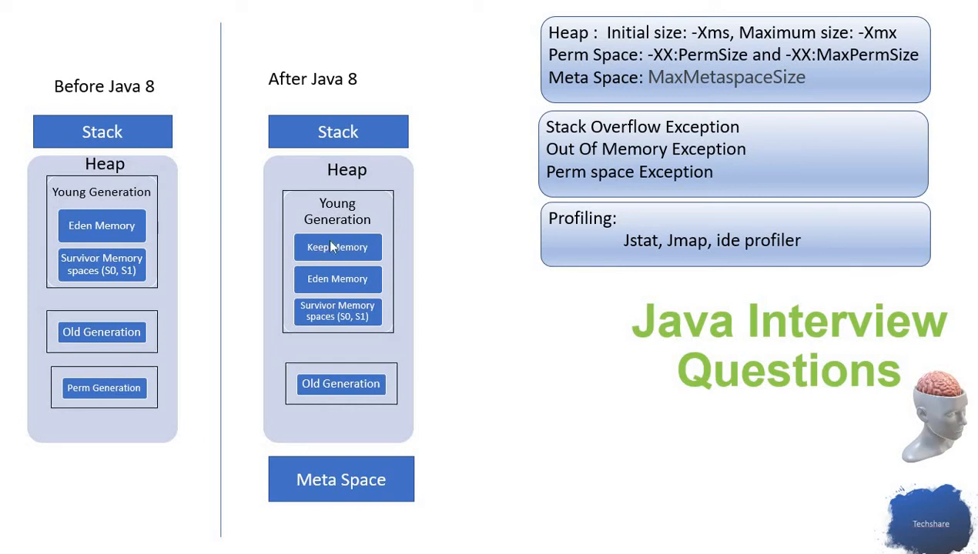
{"action": "mouse_move", "coordinate": [332, 254]}
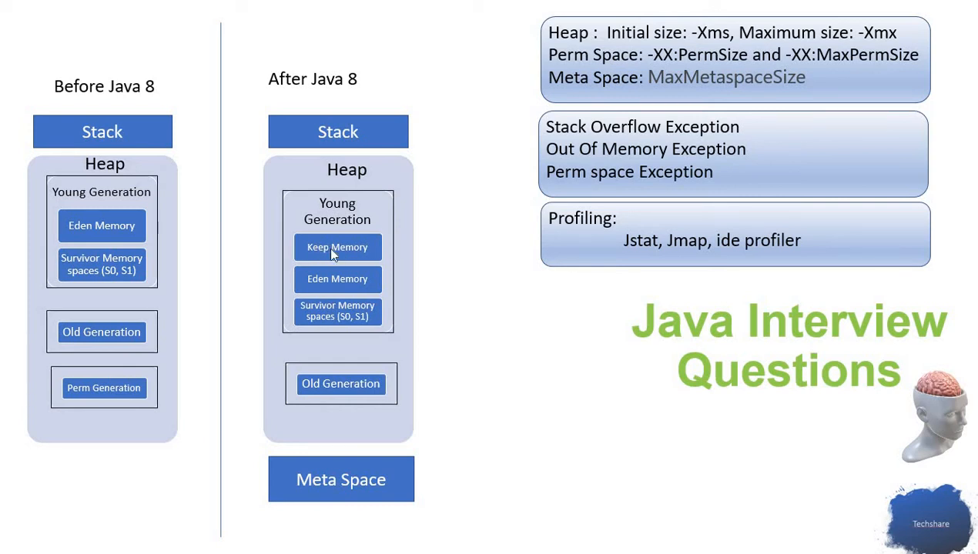
{"action": "mouse_move", "coordinate": [356, 287]}
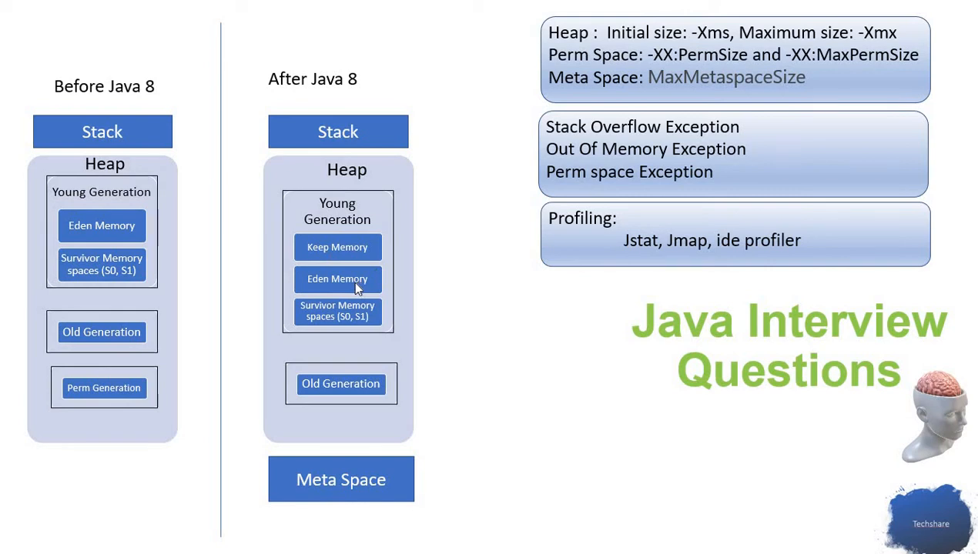
{"action": "mouse_move", "coordinate": [359, 281]}
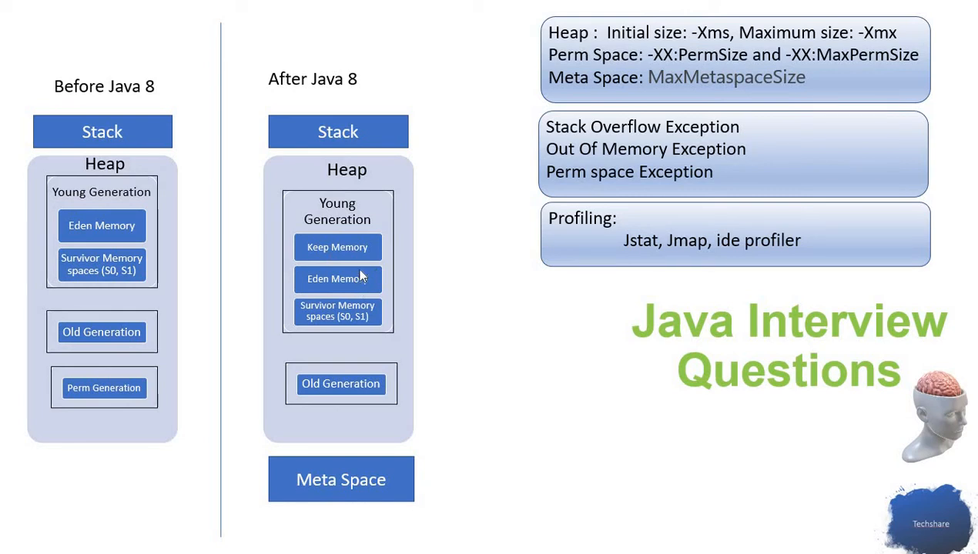
{"action": "mouse_move", "coordinate": [331, 291]}
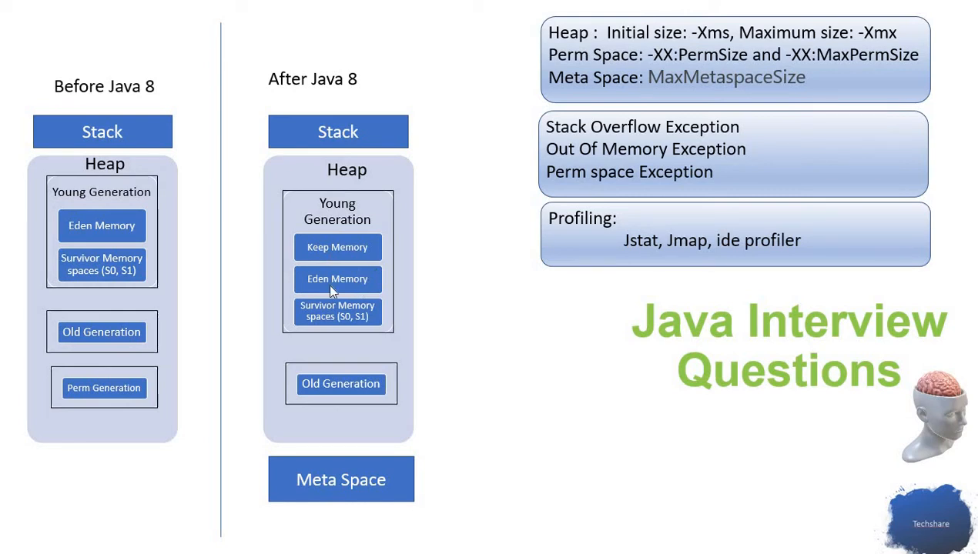
{"action": "mouse_move", "coordinate": [366, 258]}
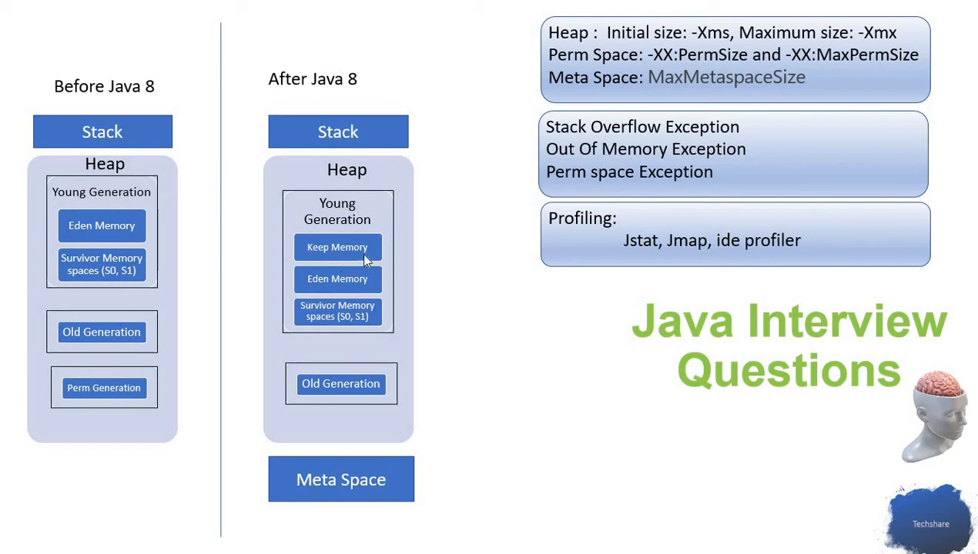
{"action": "mouse_move", "coordinate": [275, 458]}
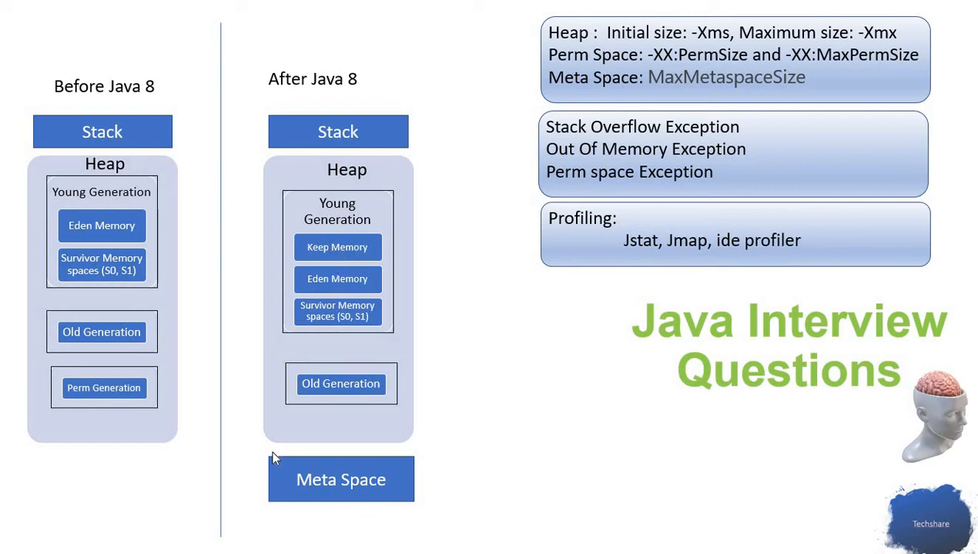
{"action": "mouse_move", "coordinate": [353, 128]}
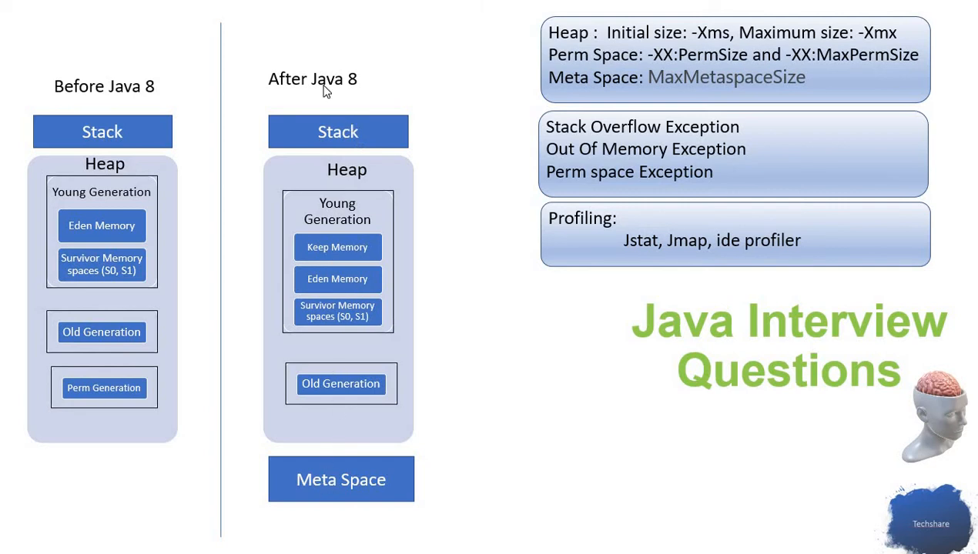
{"action": "mouse_move", "coordinate": [306, 427]}
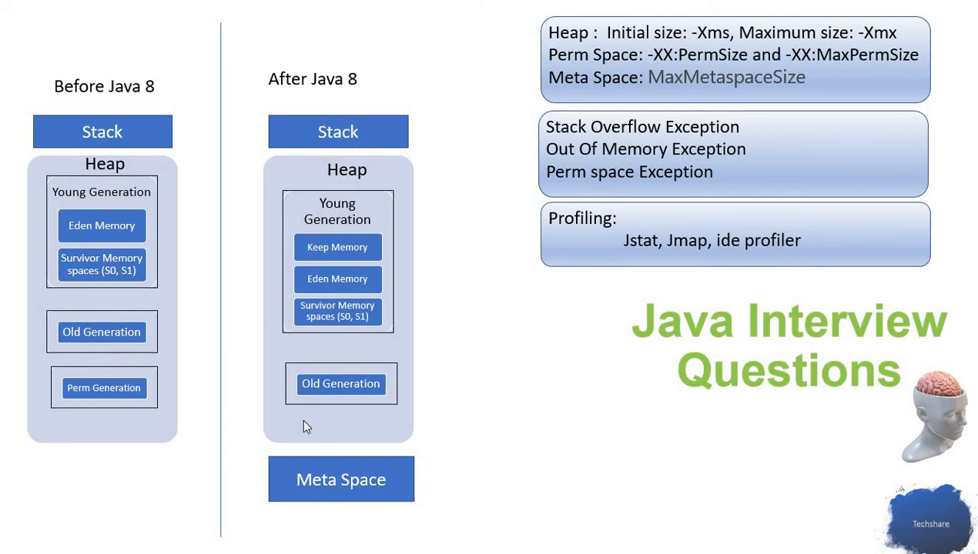
{"action": "mouse_move", "coordinate": [583, 37]}
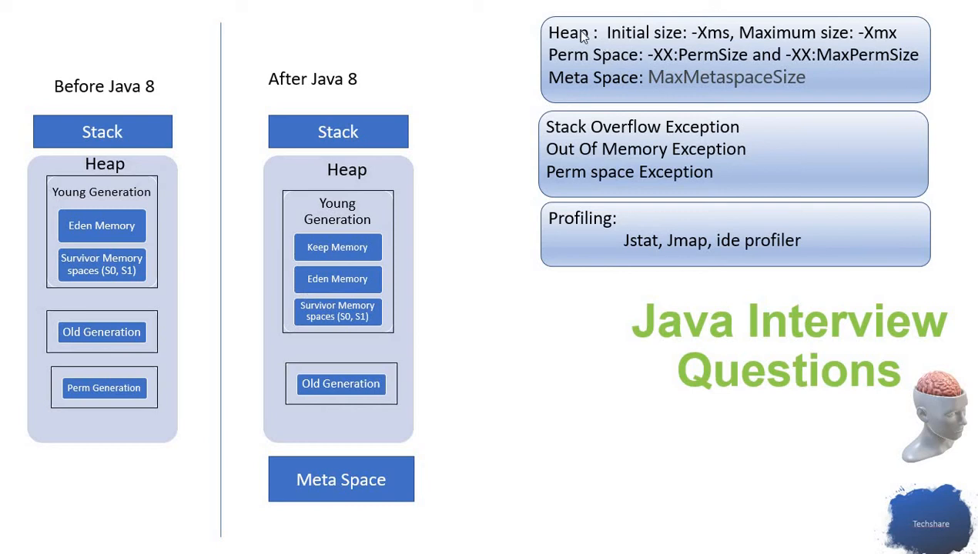
{"action": "mouse_move", "coordinate": [784, 55]}
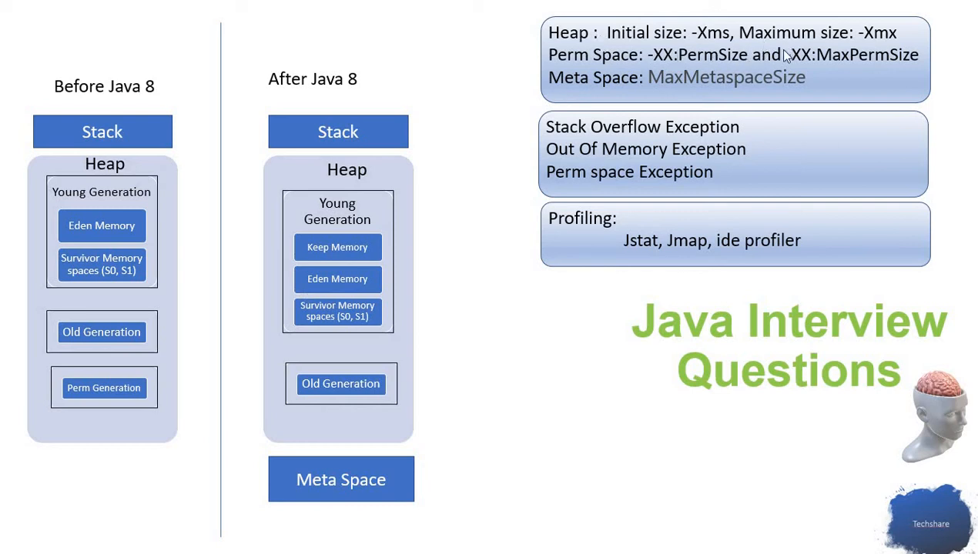
{"action": "mouse_move", "coordinate": [739, 61]}
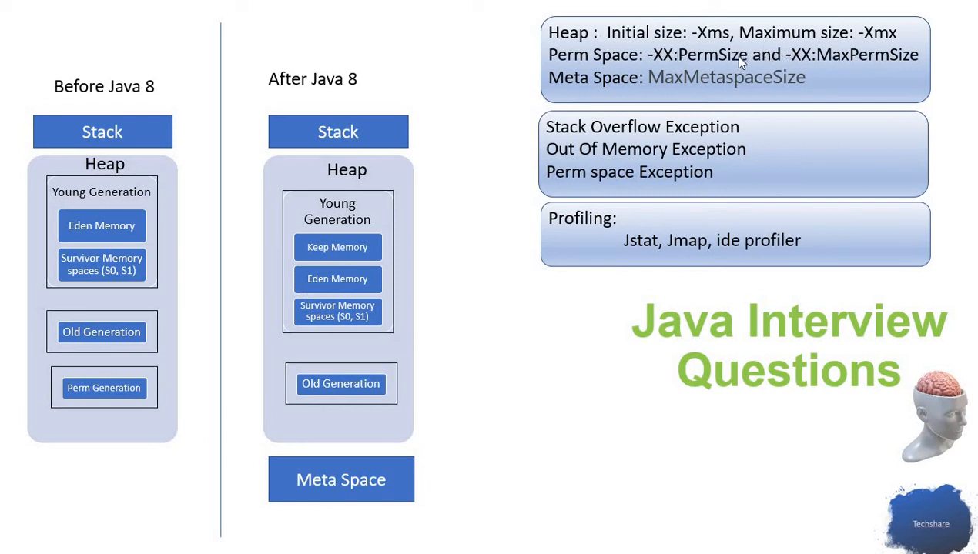
{"action": "mouse_move", "coordinate": [616, 44]}
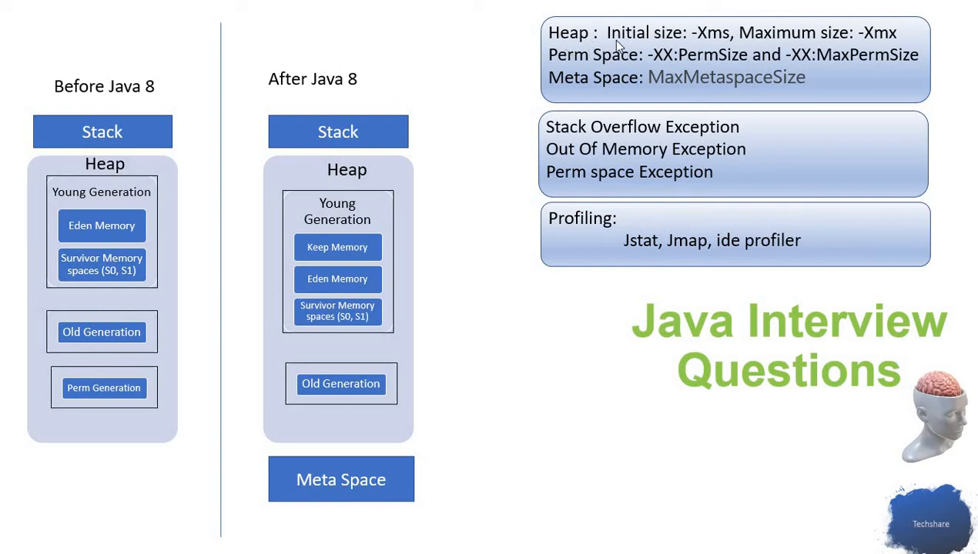
{"action": "mouse_move", "coordinate": [612, 50]}
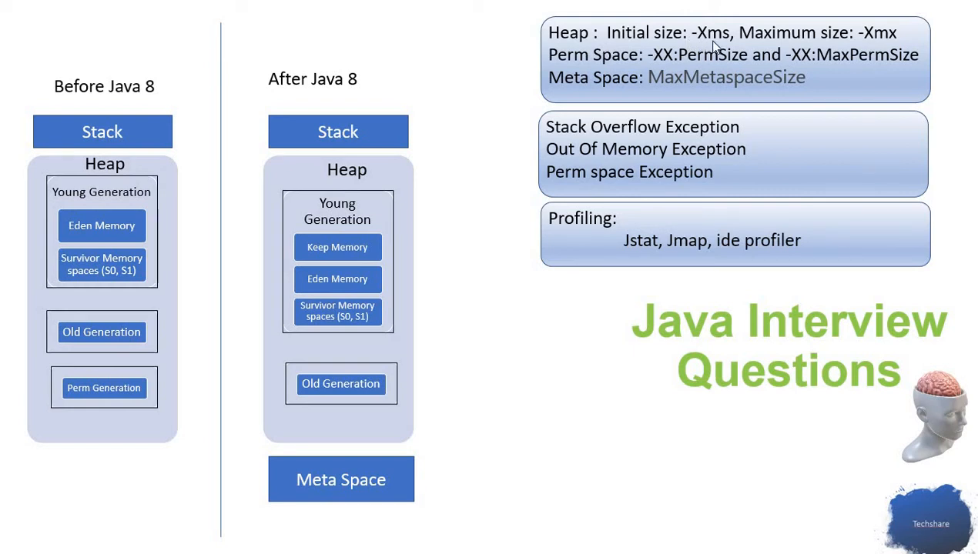
{"action": "mouse_move", "coordinate": [882, 46]}
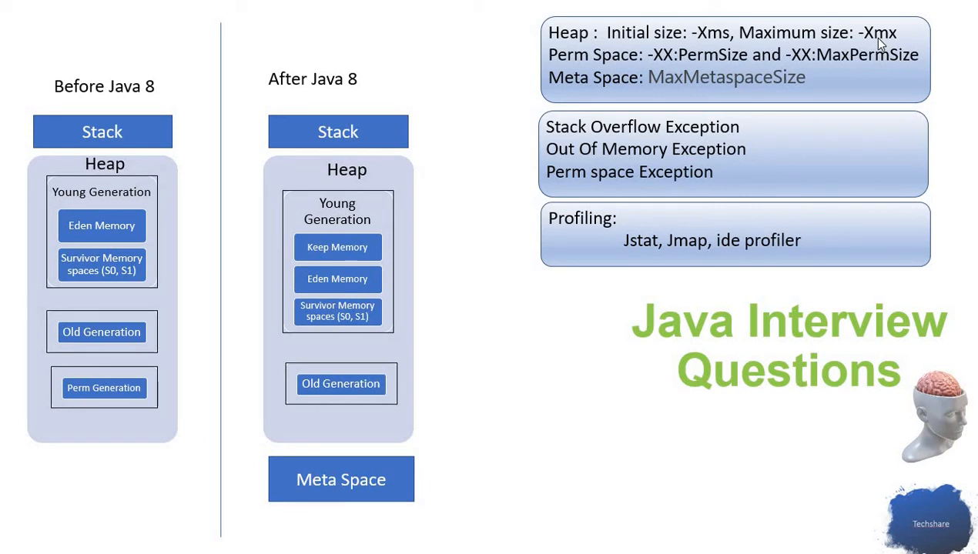
{"action": "mouse_move", "coordinate": [728, 76]}
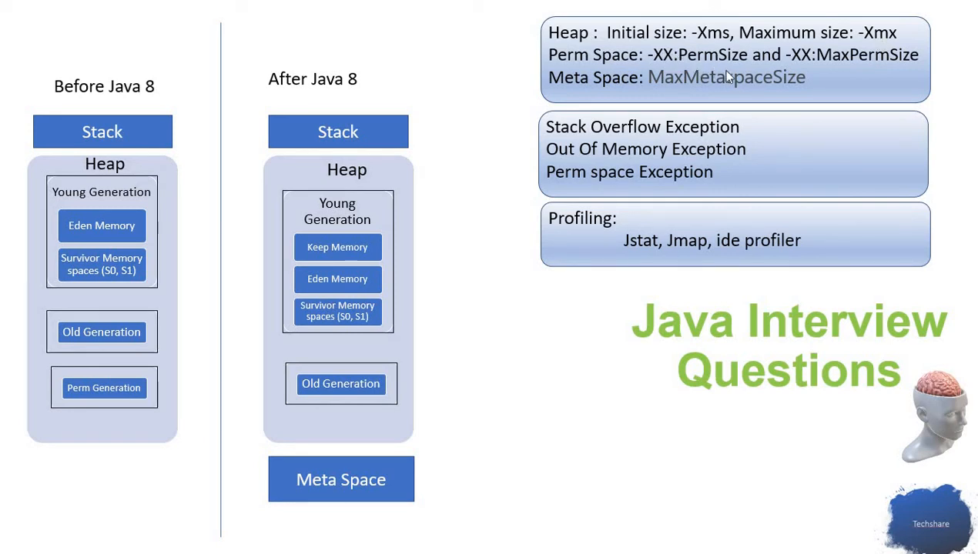
{"action": "mouse_move", "coordinate": [735, 79]}
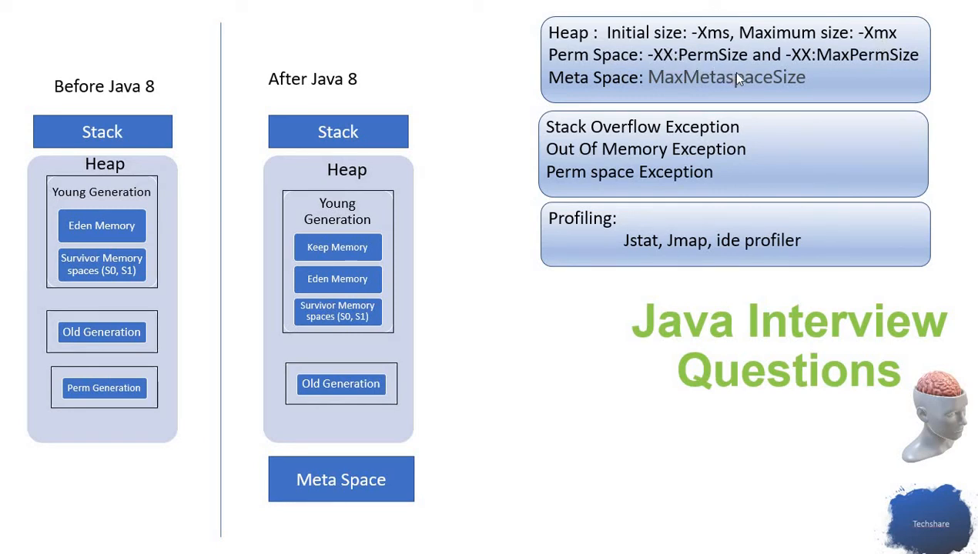
{"action": "mouse_move", "coordinate": [685, 69]}
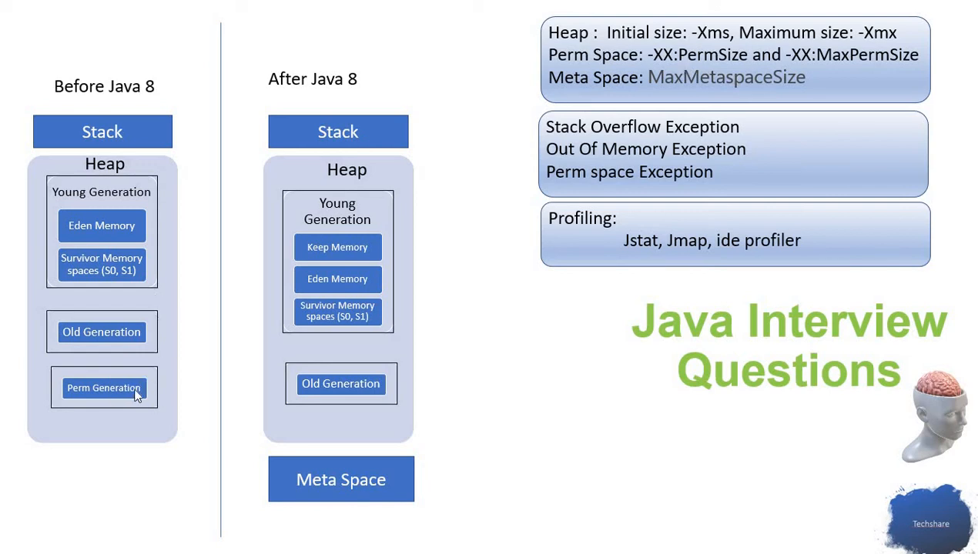
{"action": "mouse_move", "coordinate": [866, 87]}
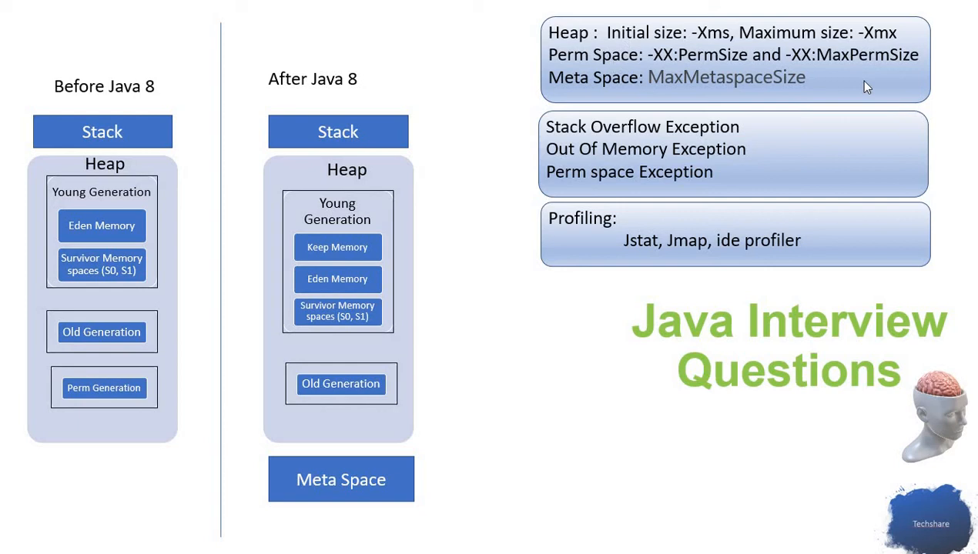
{"action": "mouse_move", "coordinate": [735, 92]}
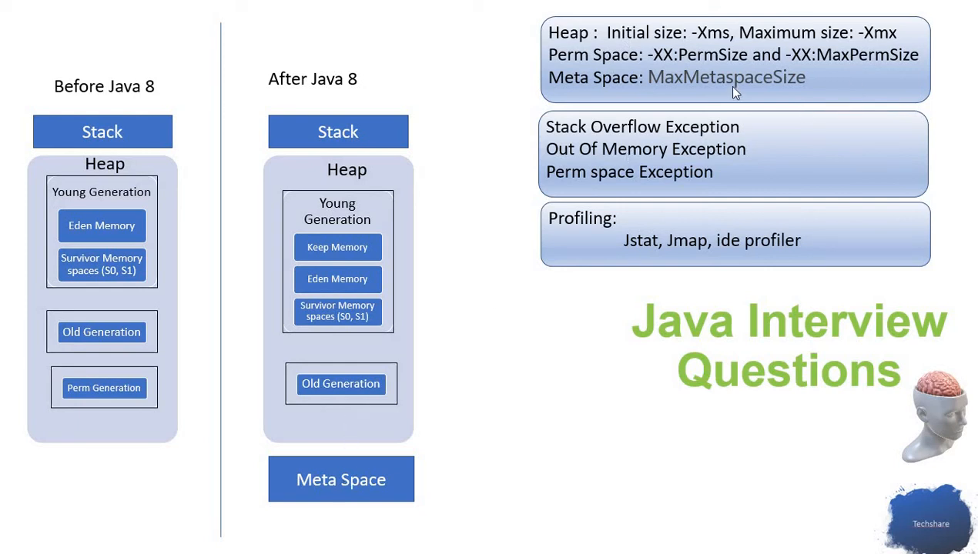
{"action": "mouse_move", "coordinate": [724, 94]}
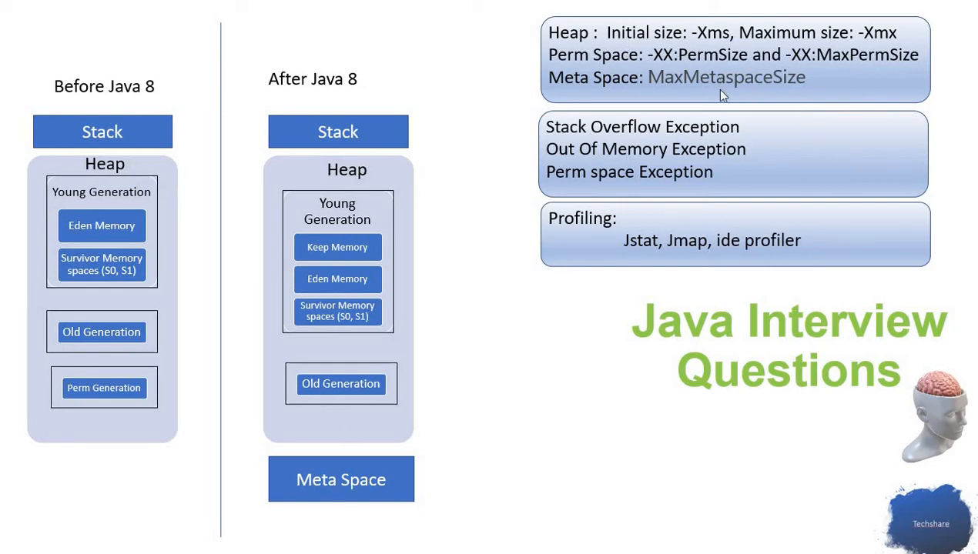
{"action": "mouse_move", "coordinate": [458, 475]}
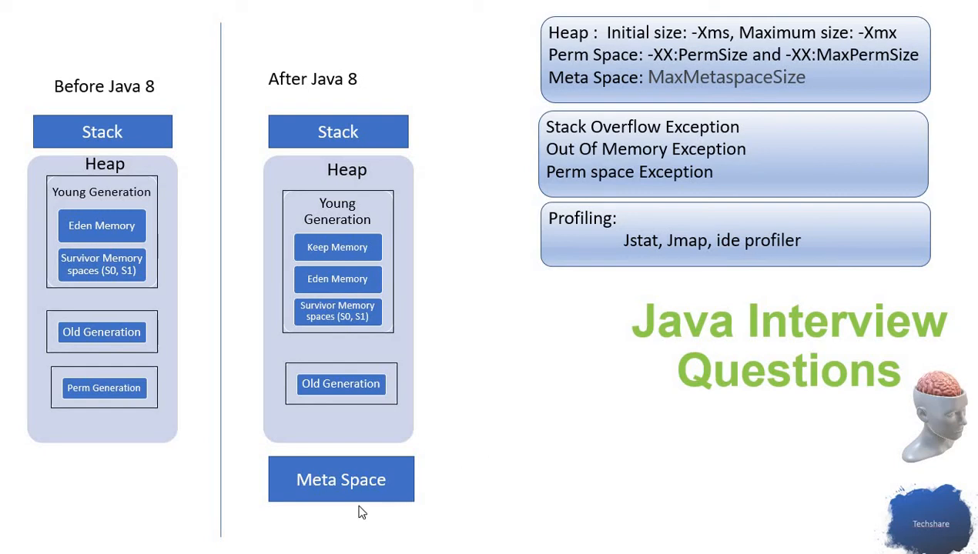
{"action": "mouse_move", "coordinate": [362, 500]}
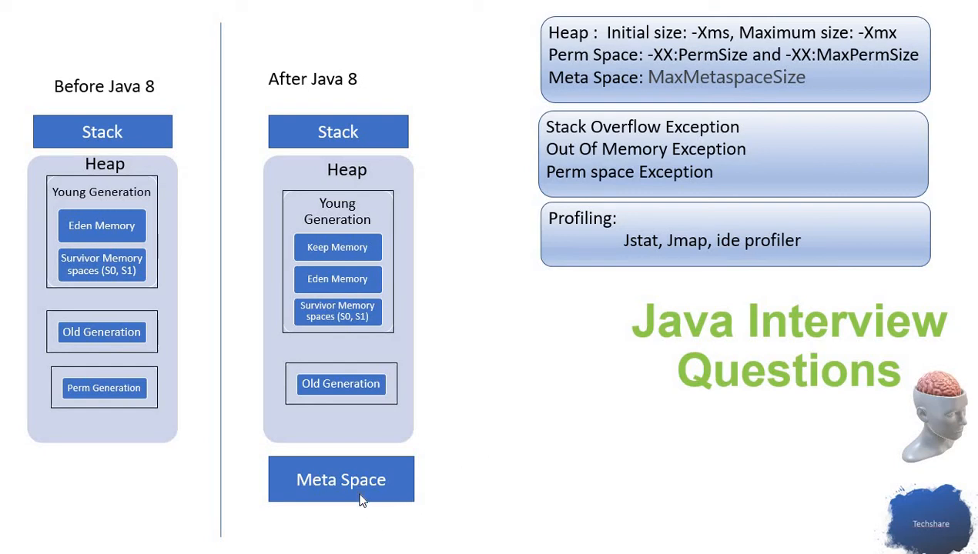
{"action": "mouse_move", "coordinate": [307, 462]}
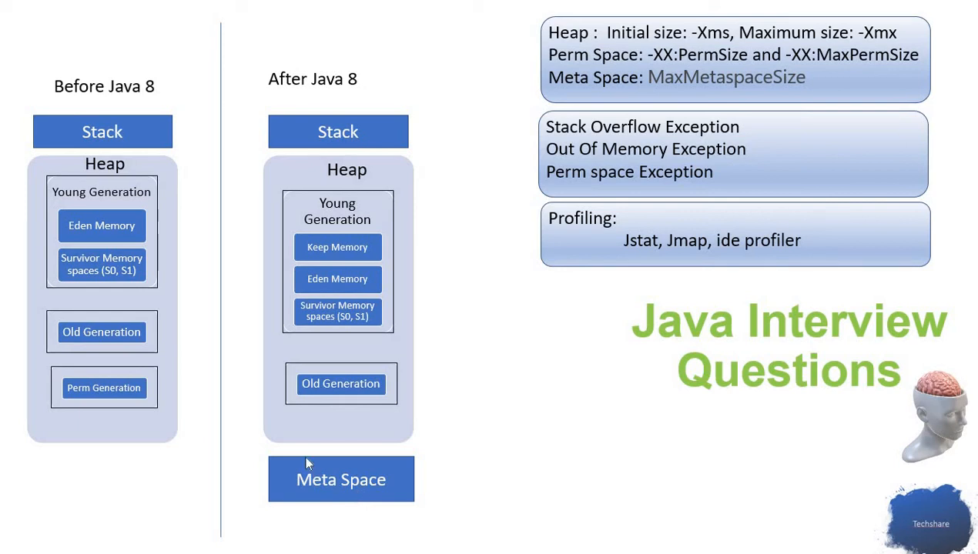
{"action": "mouse_move", "coordinate": [104, 394]}
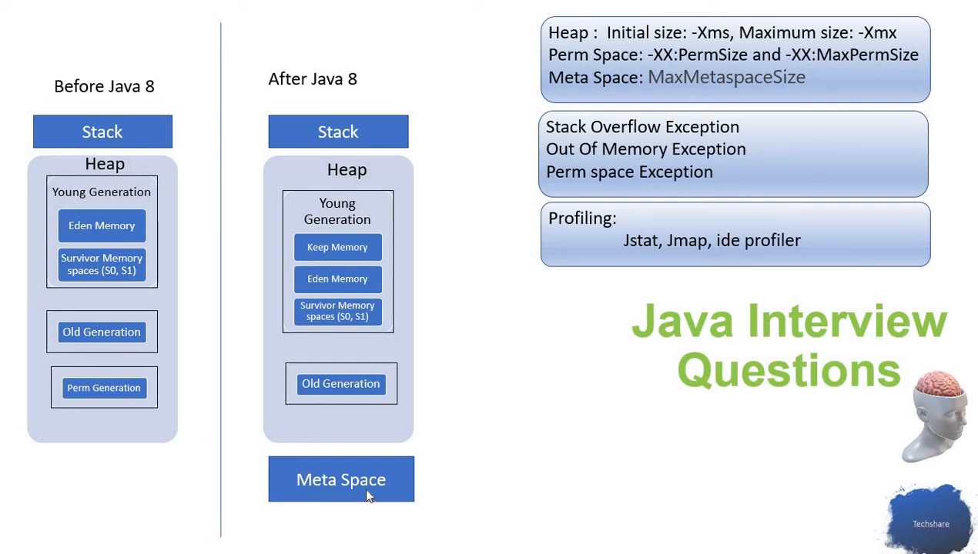
{"action": "mouse_move", "coordinate": [431, 521]}
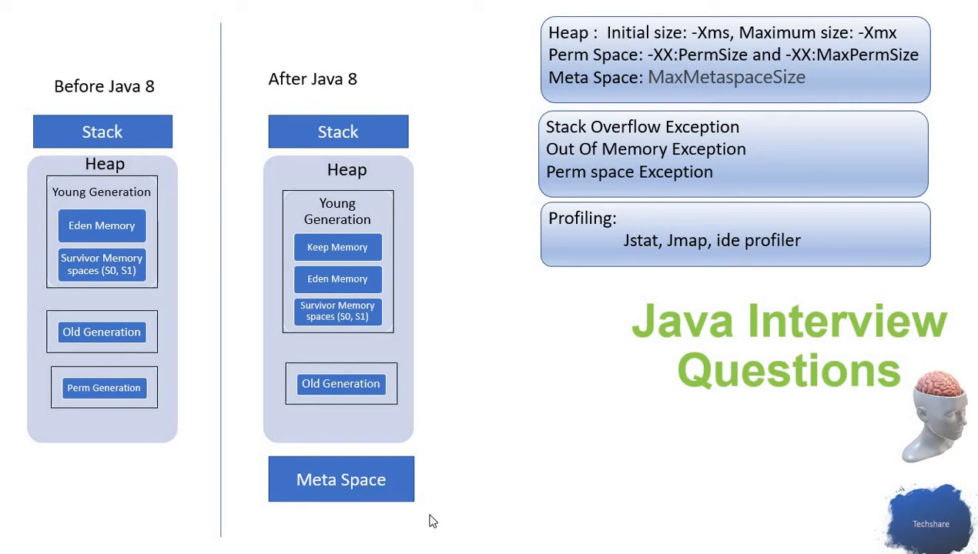
{"action": "mouse_move", "coordinate": [388, 523]}
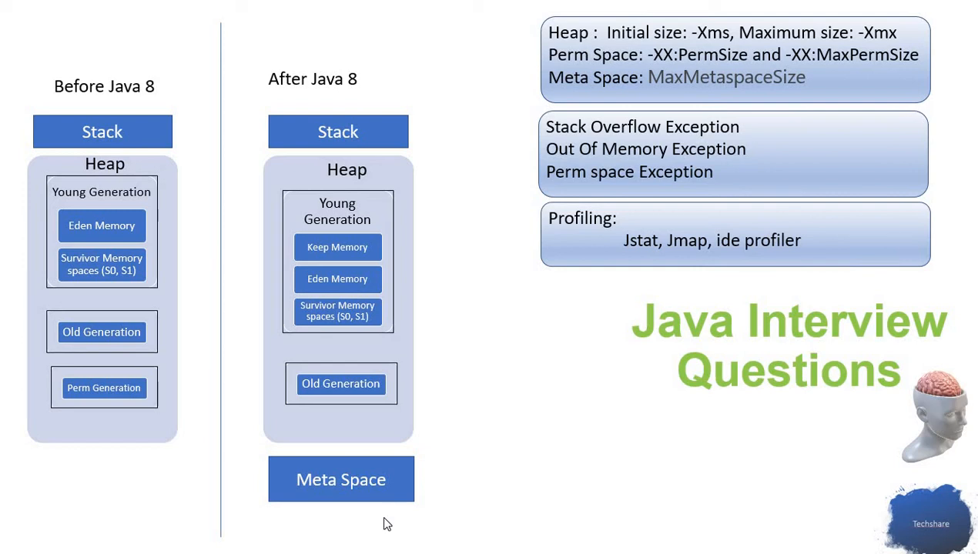
{"action": "mouse_move", "coordinate": [421, 534]}
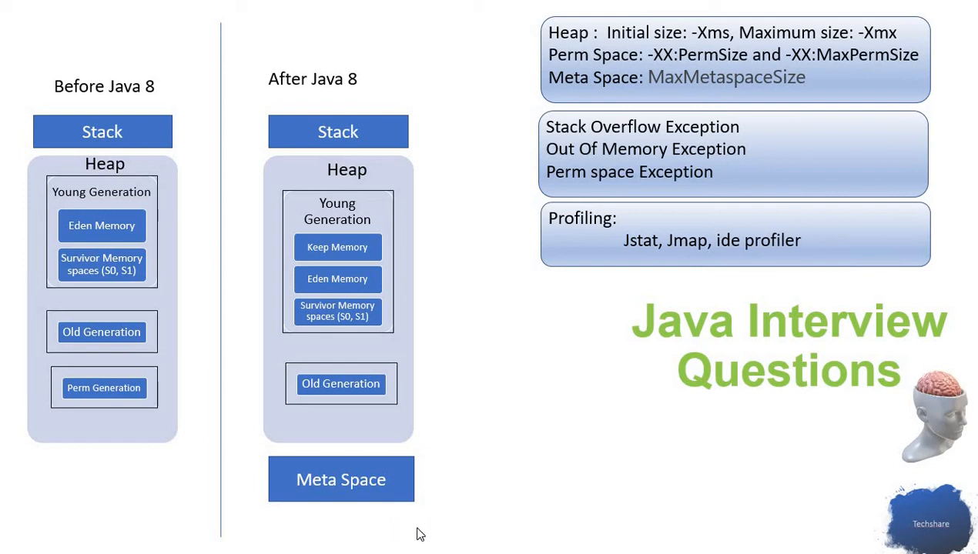
{"action": "mouse_move", "coordinate": [410, 530]}
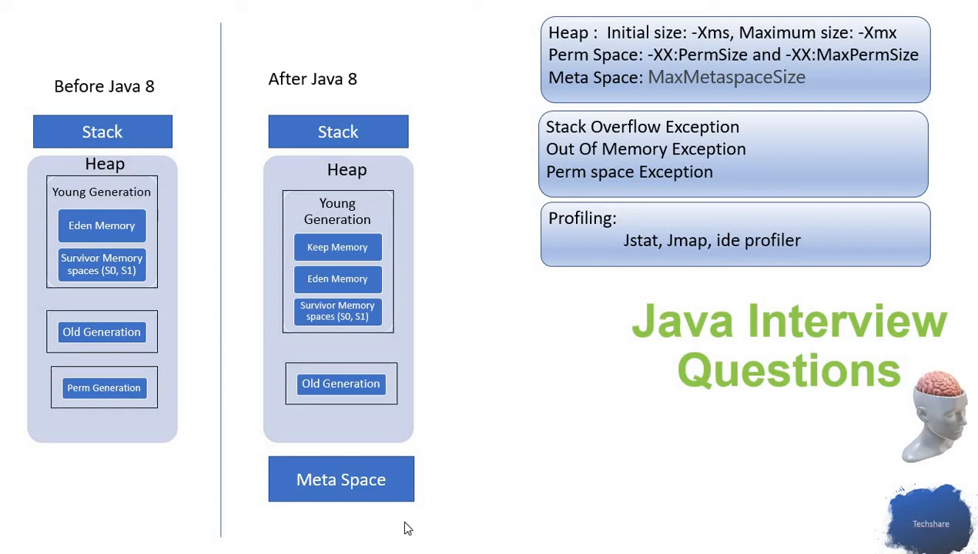
{"action": "mouse_move", "coordinate": [422, 507]}
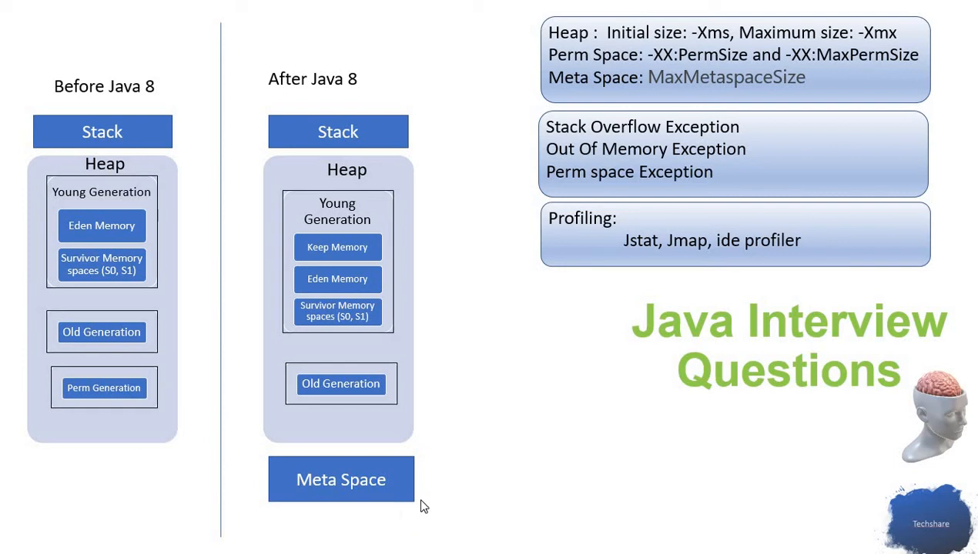
{"action": "mouse_move", "coordinate": [292, 335]}
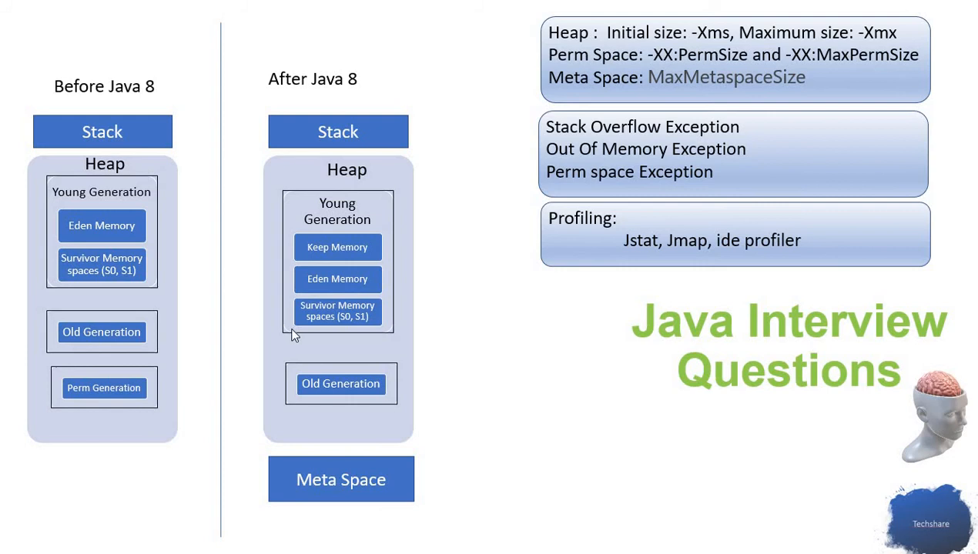
{"action": "mouse_move", "coordinate": [485, 504]}
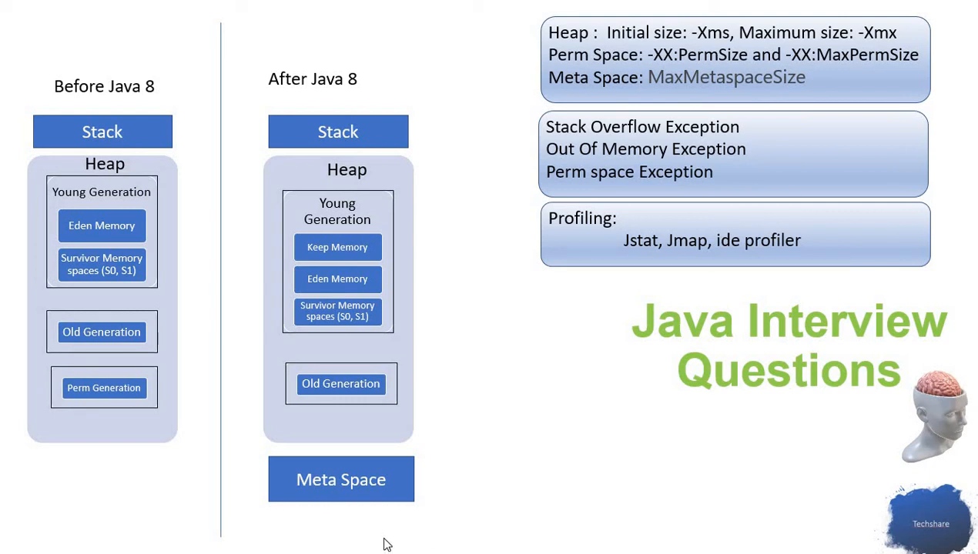
{"action": "mouse_move", "coordinate": [336, 320]}
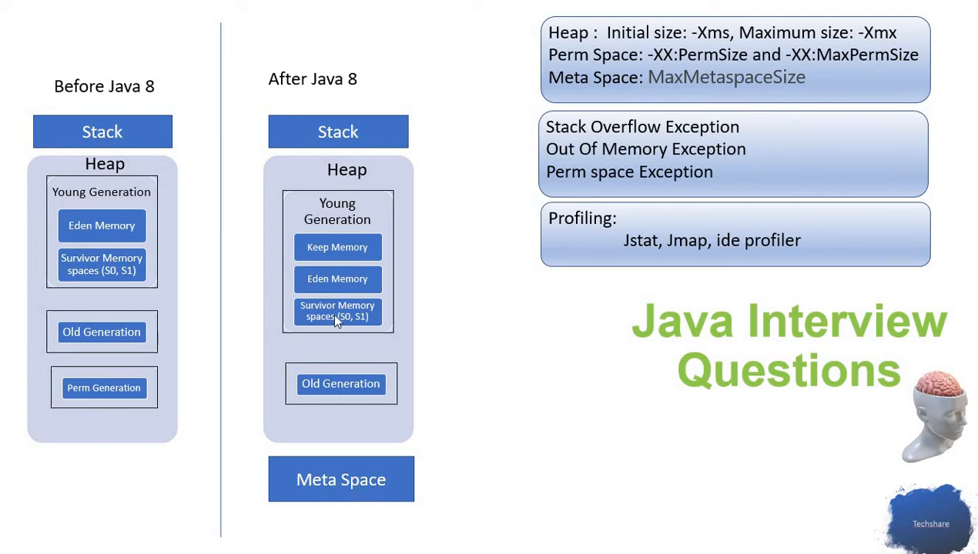
{"action": "mouse_move", "coordinate": [435, 363]}
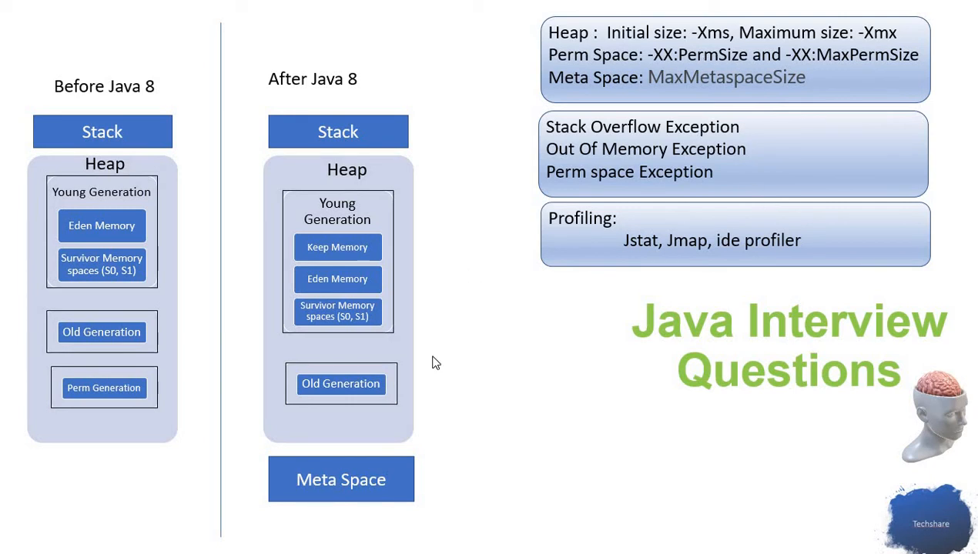
{"action": "mouse_move", "coordinate": [942, 68]}
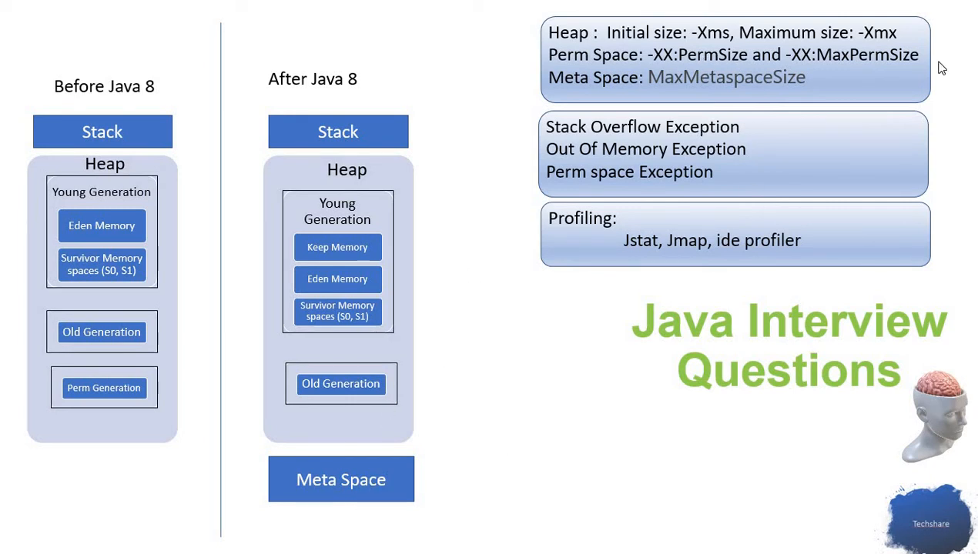
{"action": "mouse_move", "coordinate": [689, 94]}
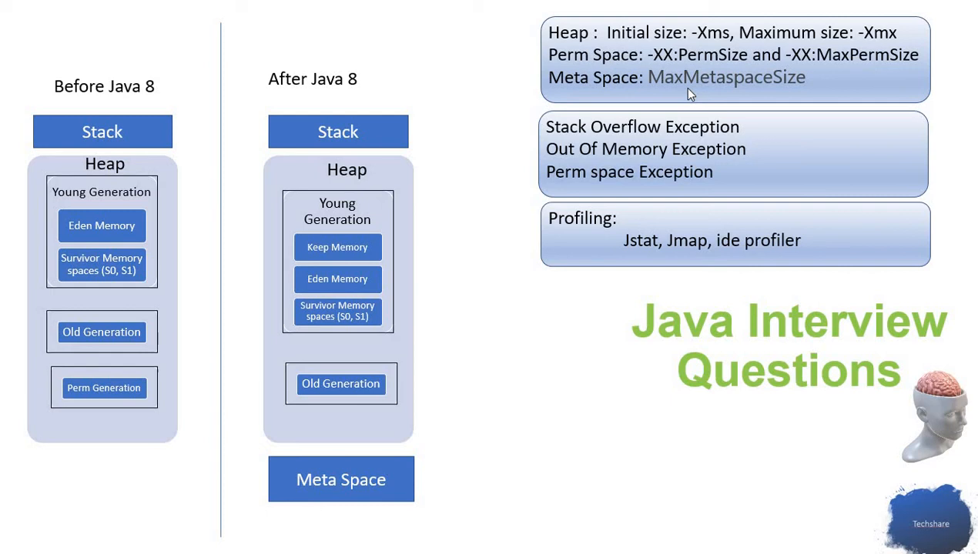
{"action": "mouse_move", "coordinate": [555, 399]}
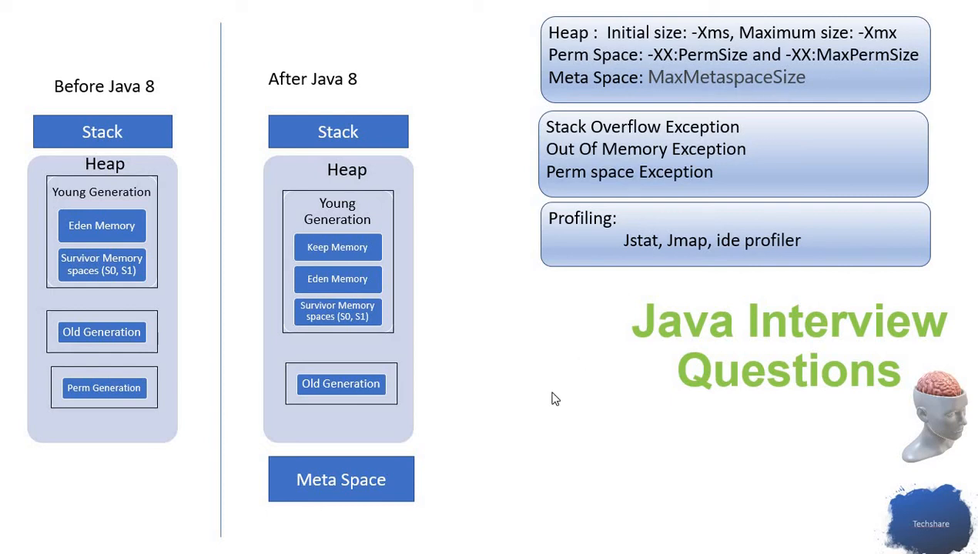
{"action": "mouse_move", "coordinate": [713, 44]}
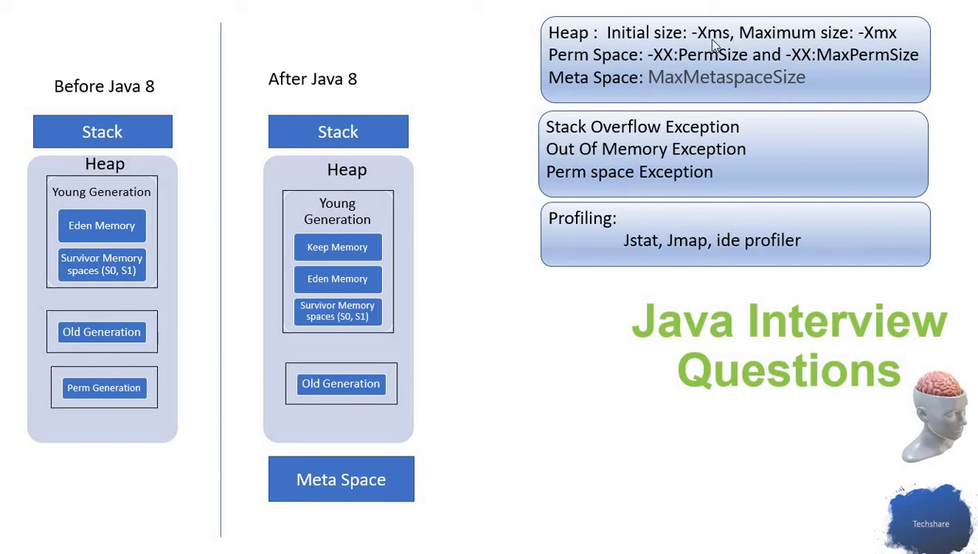
{"action": "mouse_move", "coordinate": [536, 297]}
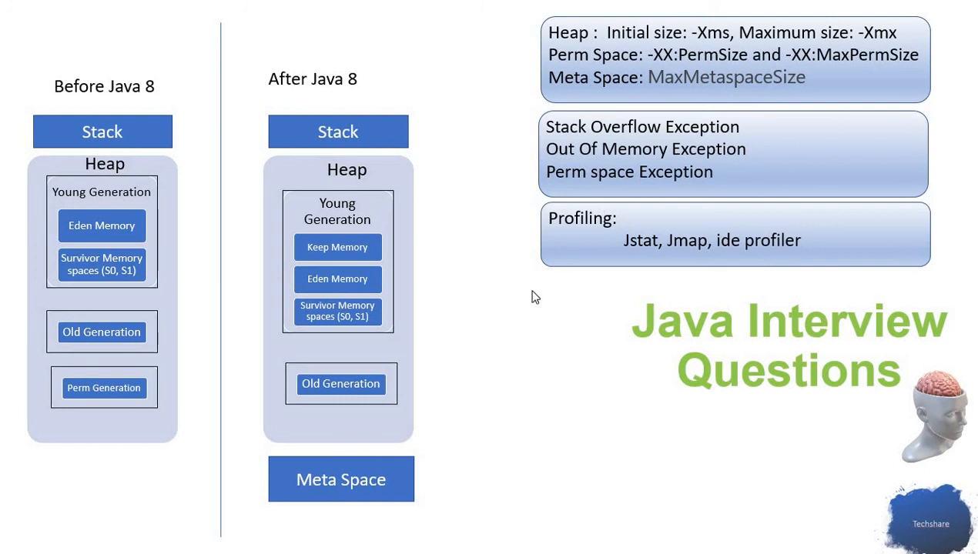
{"action": "mouse_move", "coordinate": [668, 48]}
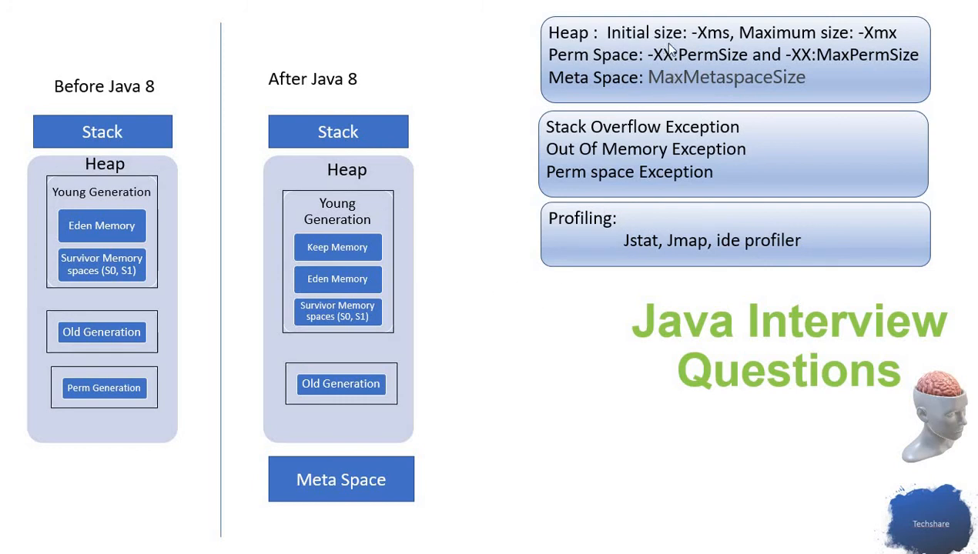
{"action": "mouse_move", "coordinate": [700, 21]}
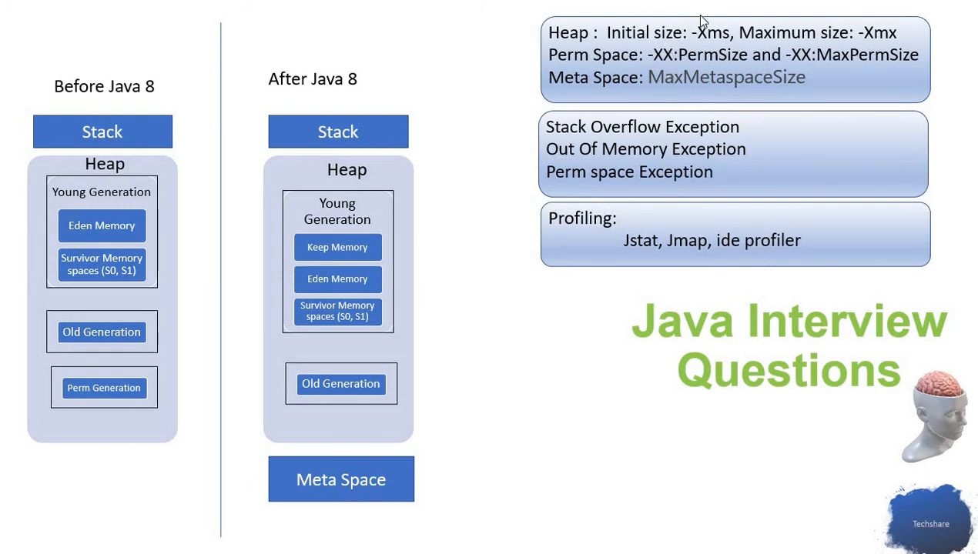
{"action": "mouse_move", "coordinate": [485, 328]}
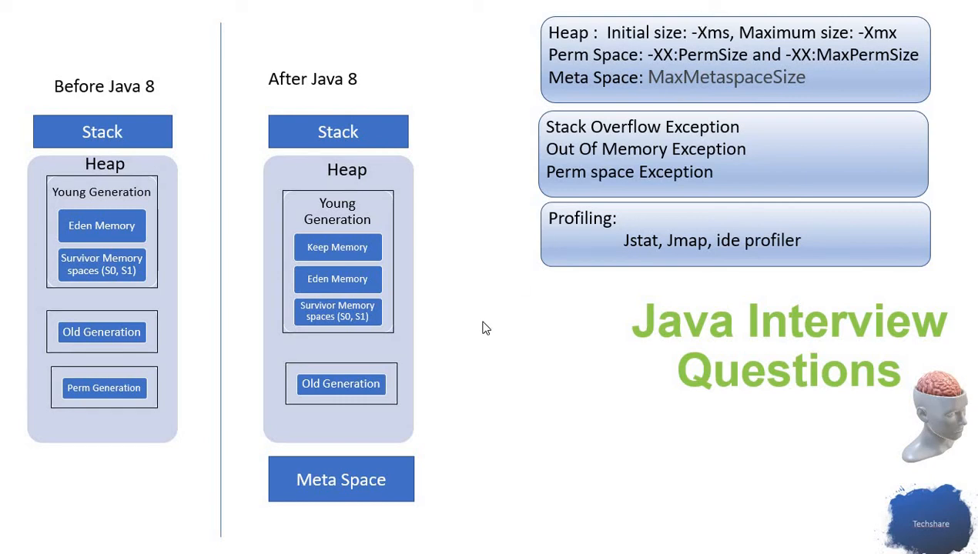
{"action": "mouse_move", "coordinate": [573, 426]}
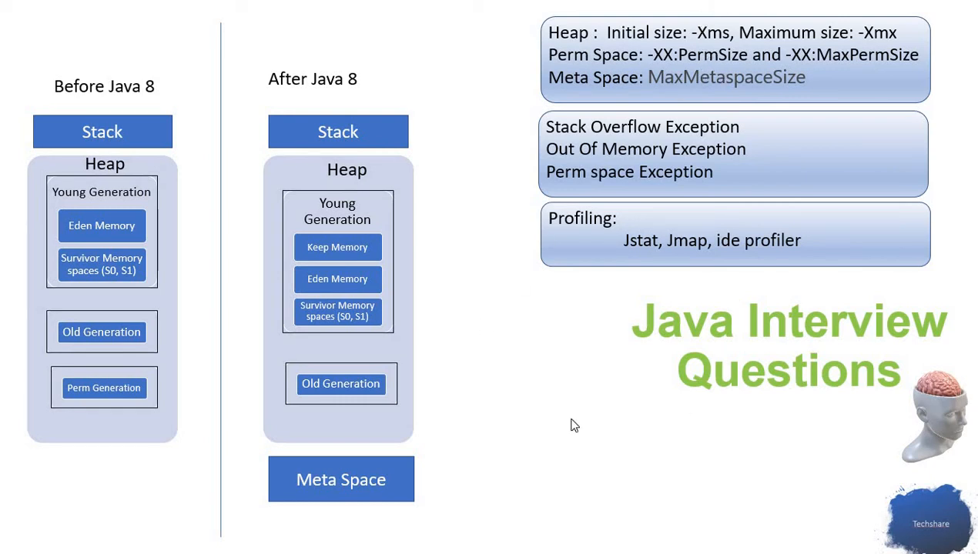
{"action": "mouse_move", "coordinate": [650, 145]}
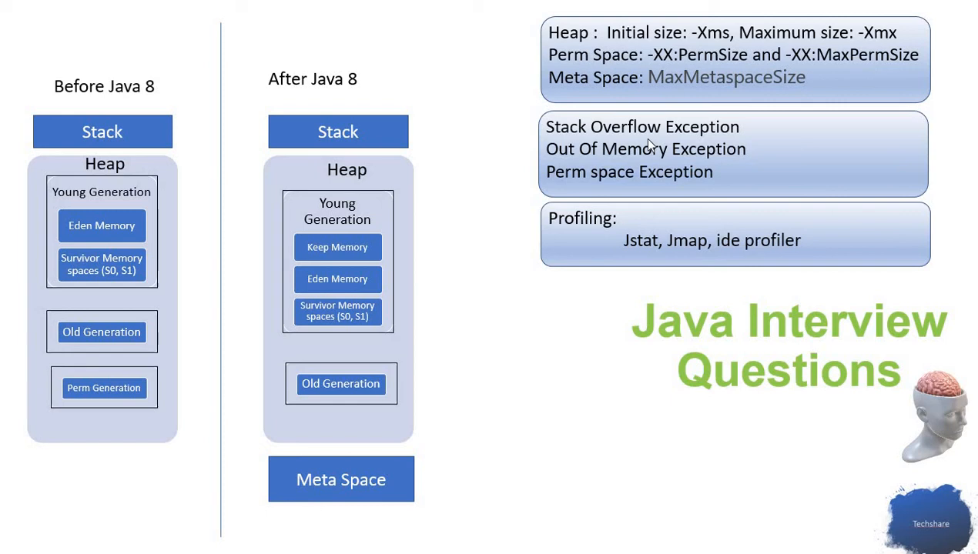
{"action": "mouse_move", "coordinate": [652, 160]}
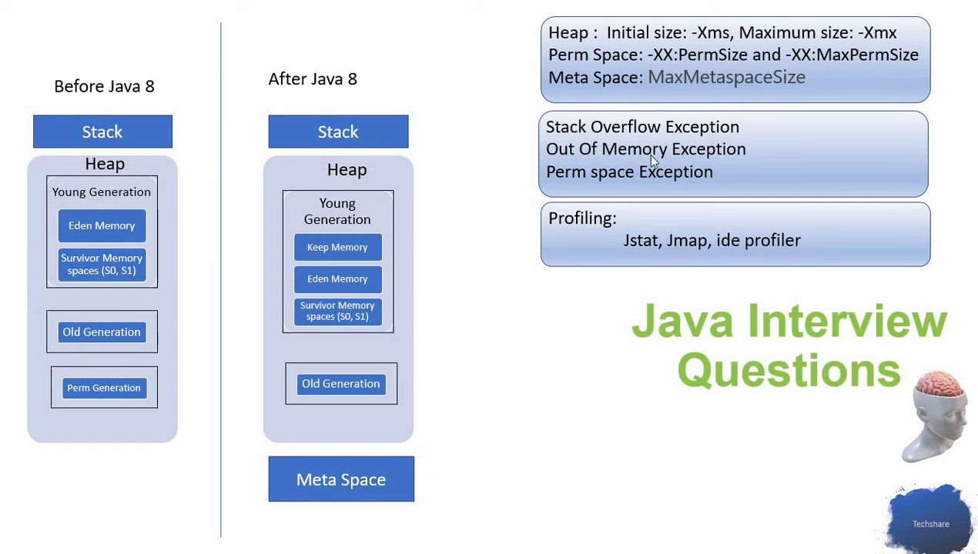
{"action": "mouse_move", "coordinate": [651, 191]}
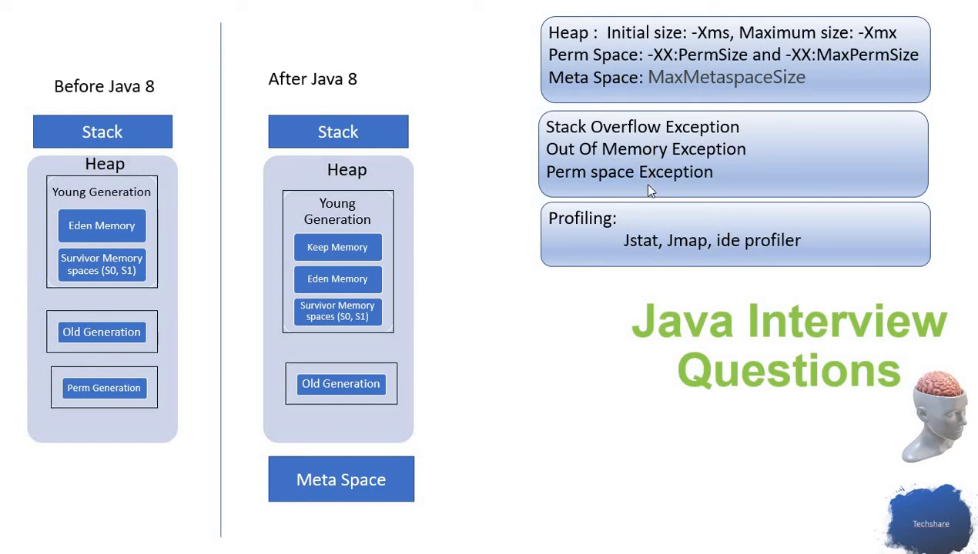
{"action": "mouse_move", "coordinate": [429, 193]}
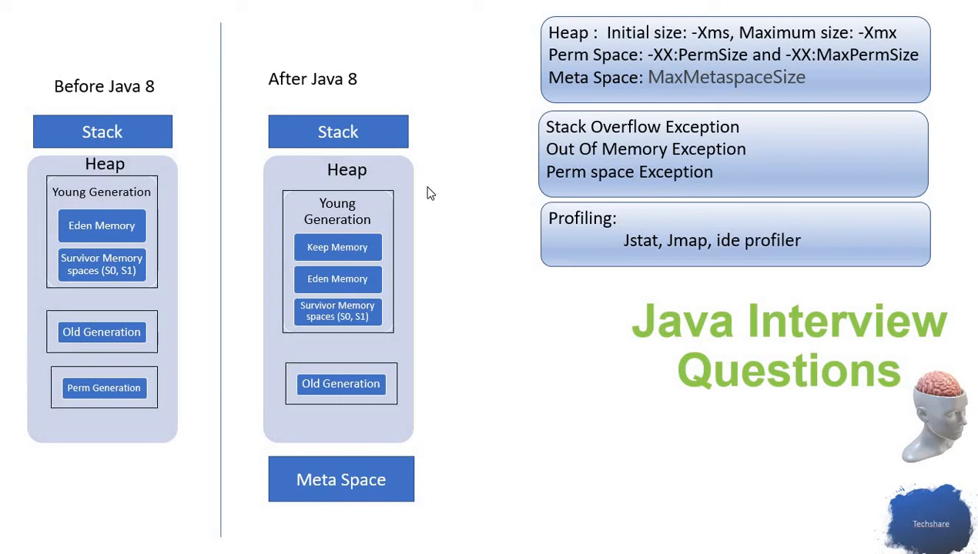
{"action": "mouse_move", "coordinate": [570, 140]}
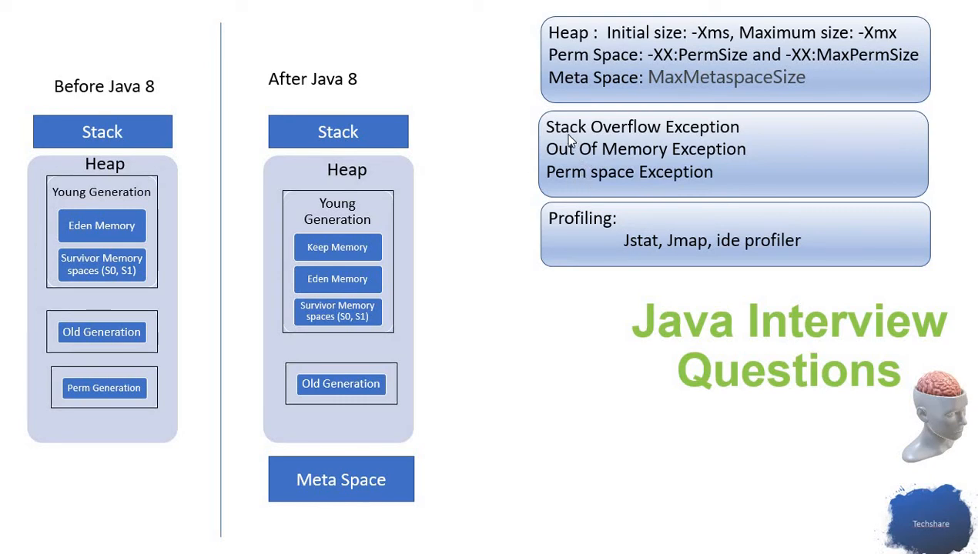
{"action": "mouse_move", "coordinate": [699, 145]}
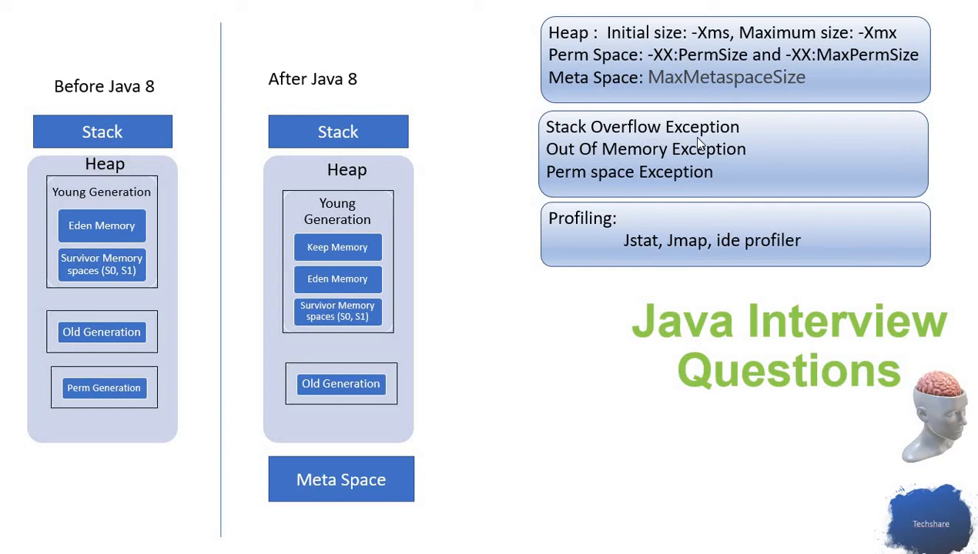
{"action": "mouse_move", "coordinate": [98, 125]}
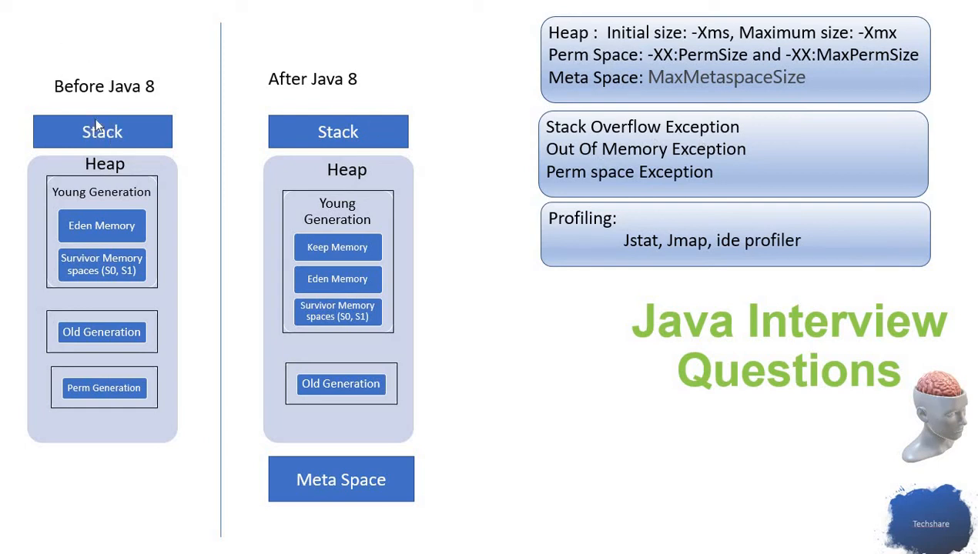
{"action": "mouse_move", "coordinate": [114, 137]}
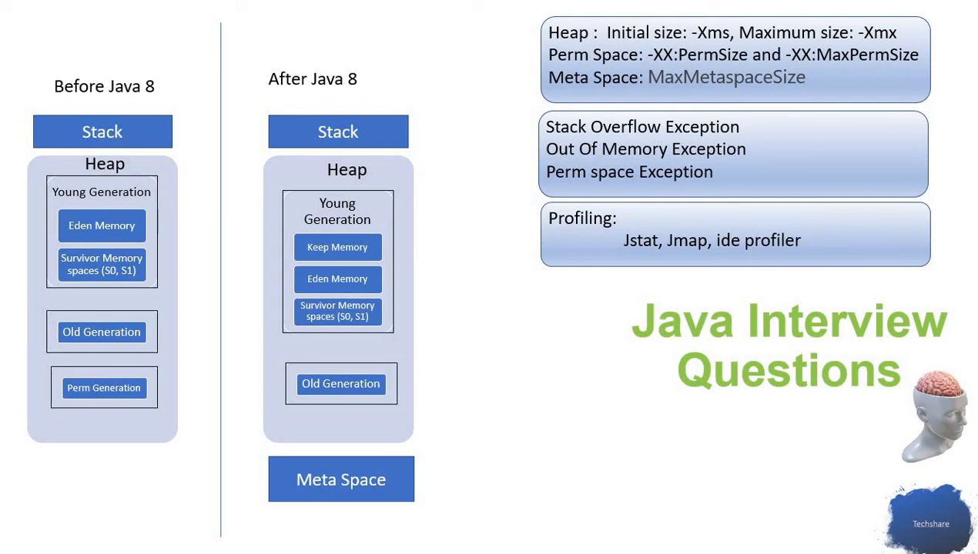
{"action": "mouse_move", "coordinate": [705, 171]}
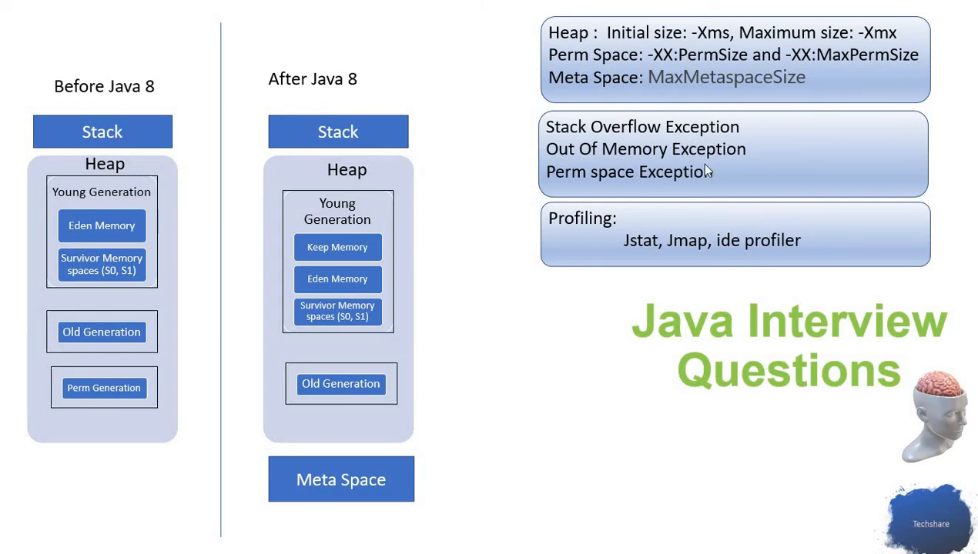
{"action": "mouse_move", "coordinate": [707, 176]}
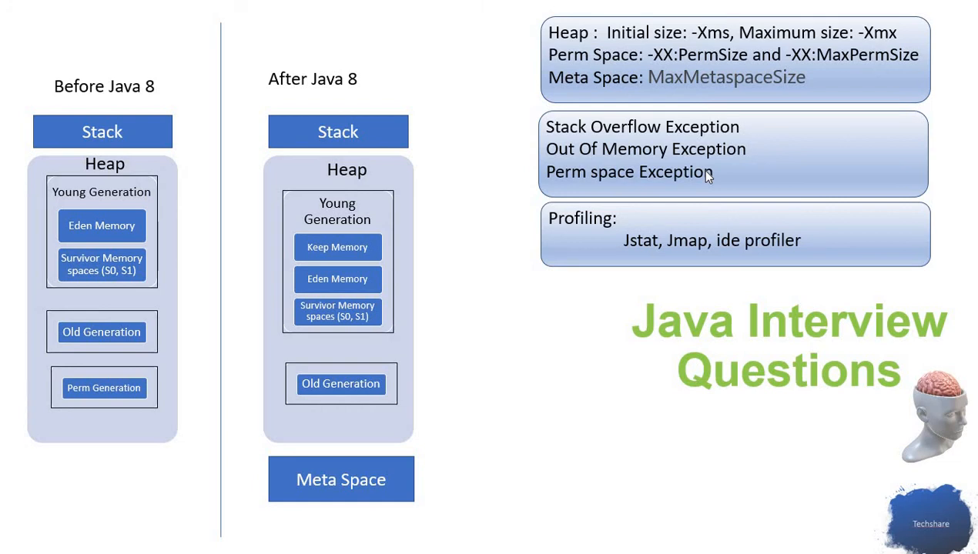
{"action": "mouse_move", "coordinate": [707, 177]}
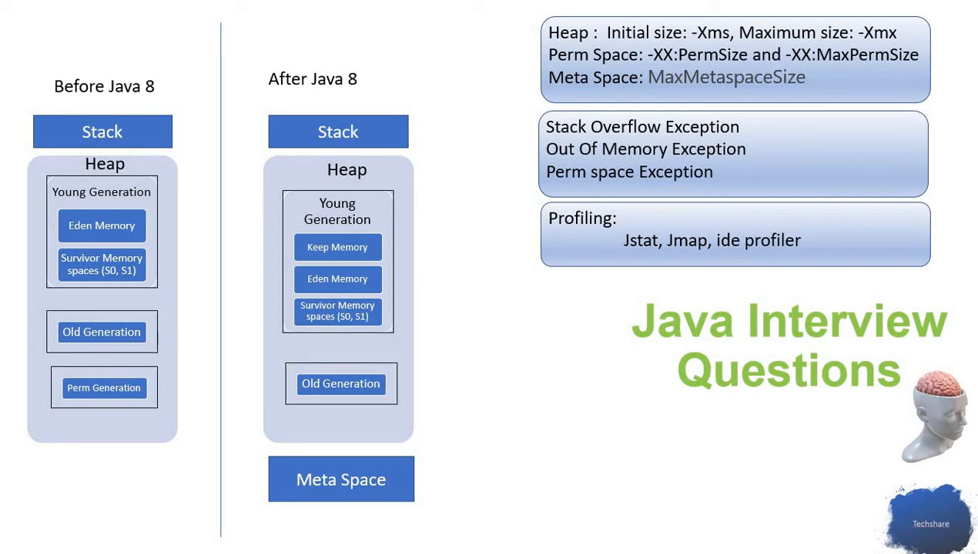
{"action": "mouse_move", "coordinate": [561, 134]}
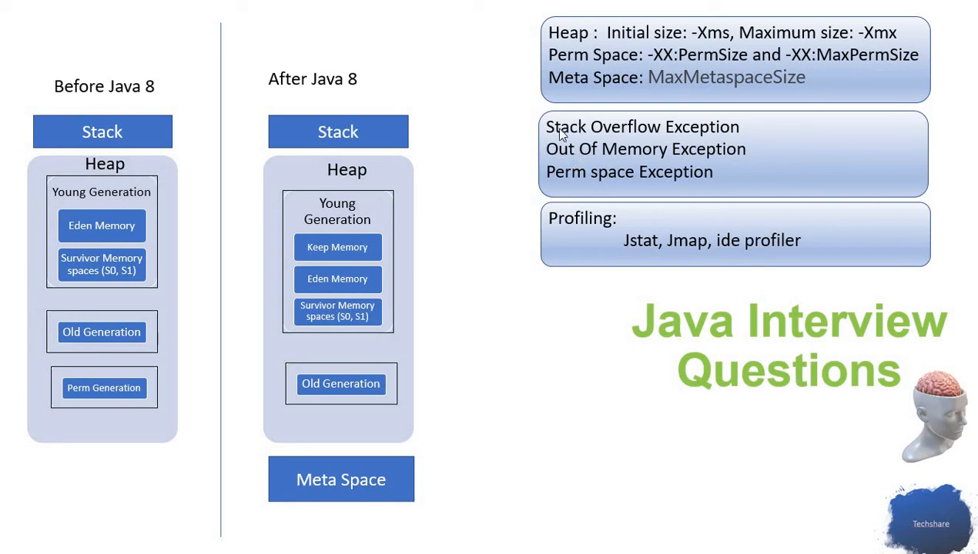
{"action": "mouse_move", "coordinate": [697, 142]}
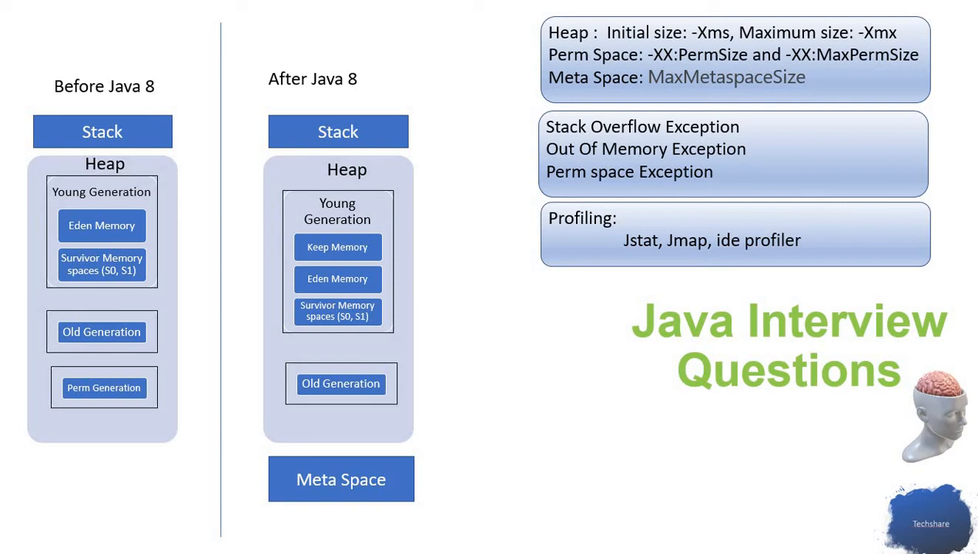
{"action": "mouse_move", "coordinate": [585, 157]}
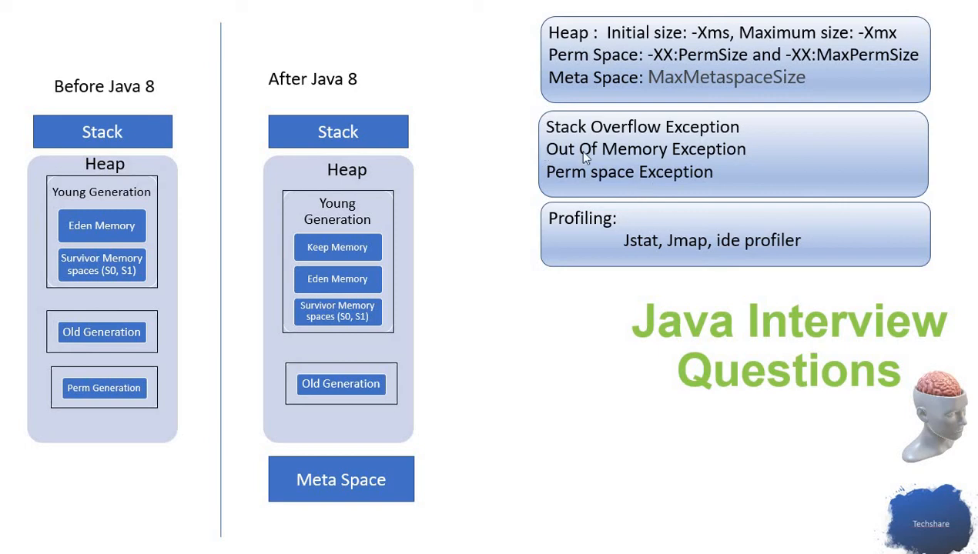
{"action": "mouse_move", "coordinate": [693, 154]}
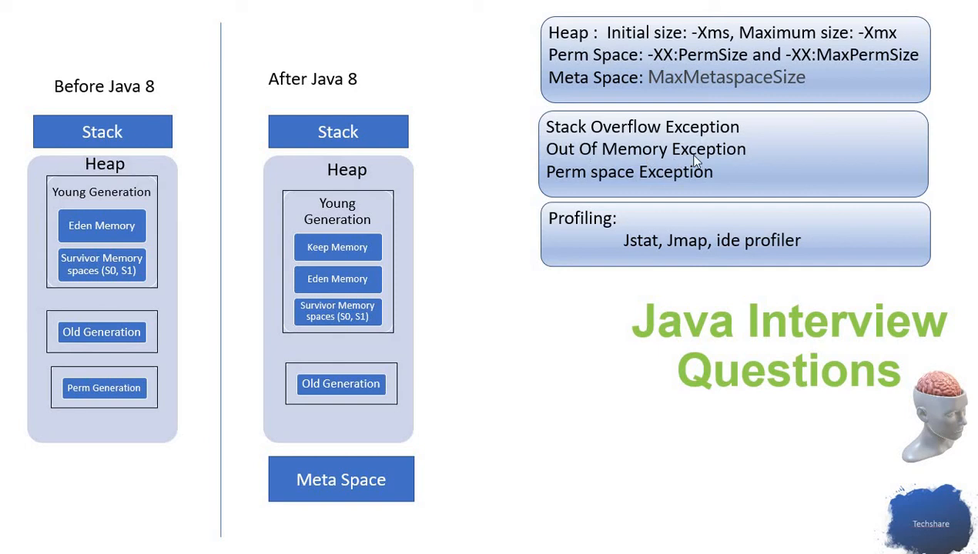
{"action": "mouse_move", "coordinate": [685, 191]}
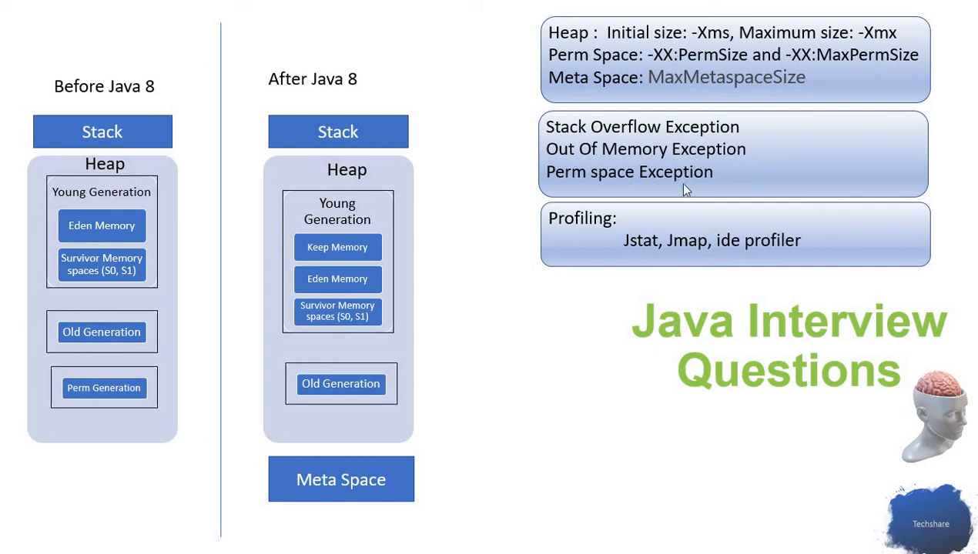
{"action": "mouse_move", "coordinate": [691, 181]}
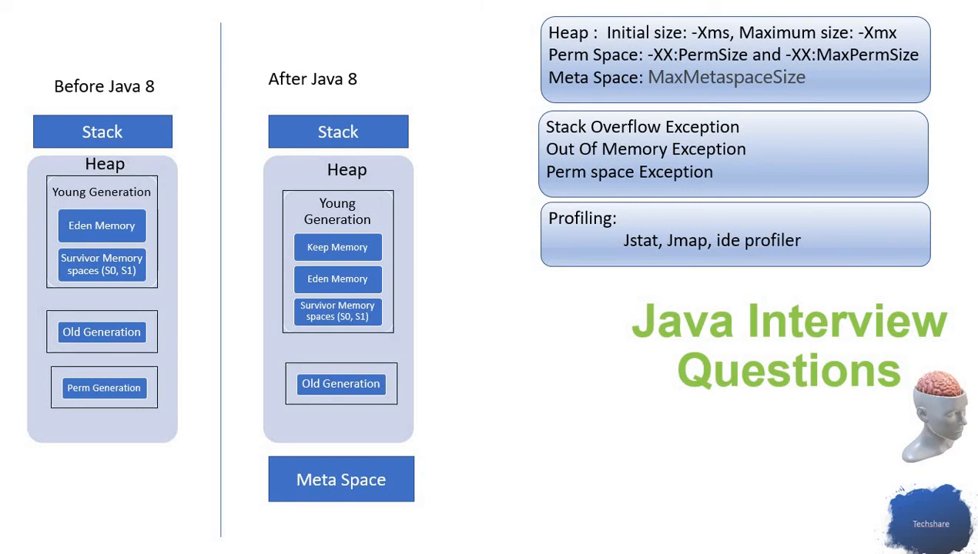
{"action": "mouse_move", "coordinate": [722, 149]}
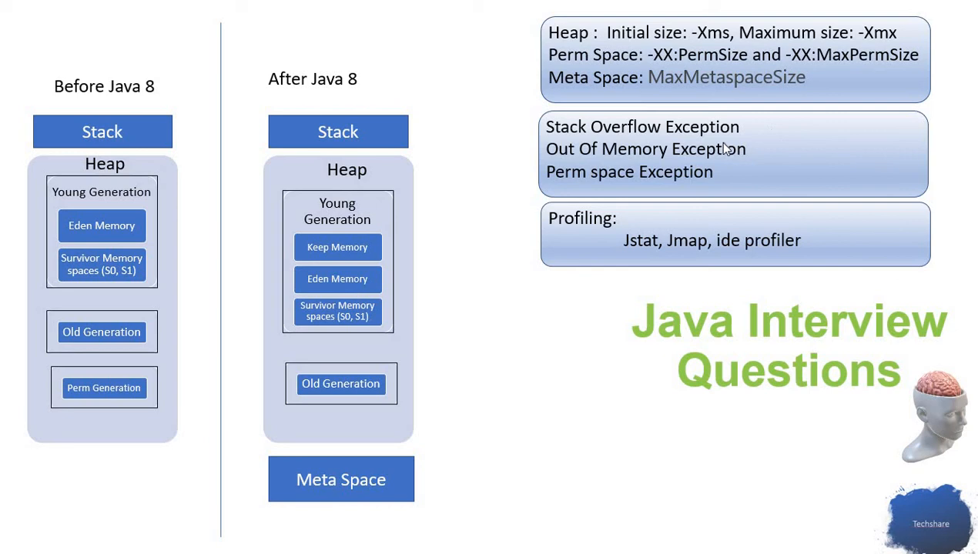
{"action": "mouse_move", "coordinate": [664, 168]}
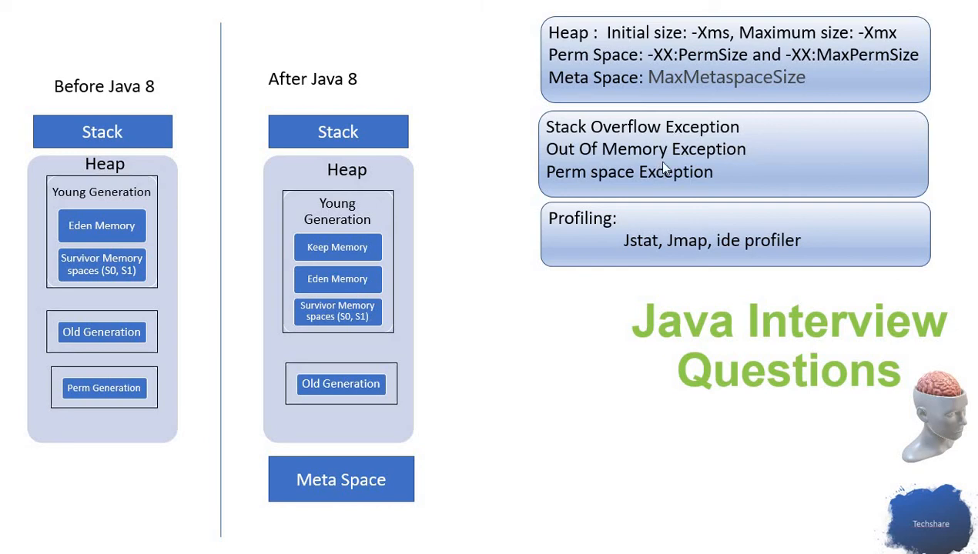
{"action": "mouse_move", "coordinate": [671, 160]}
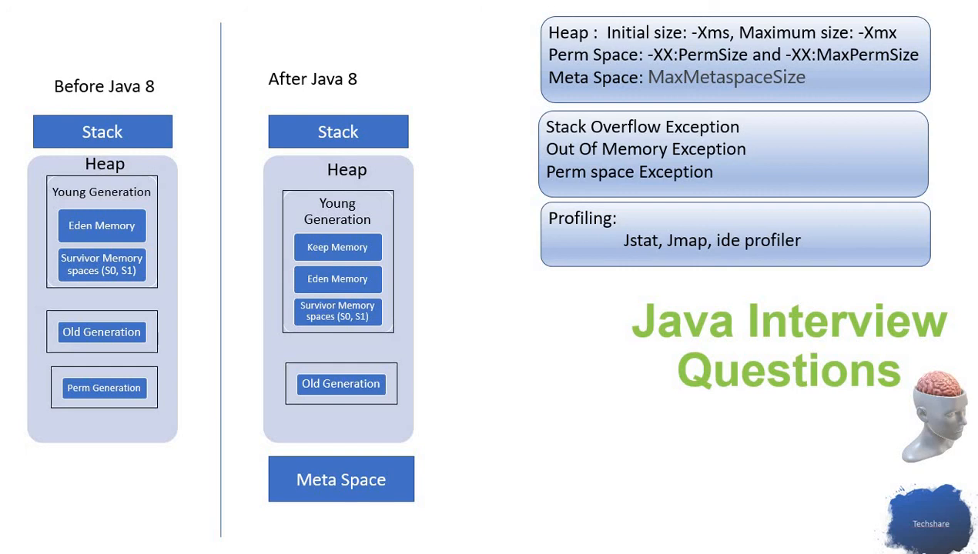
{"action": "mouse_move", "coordinate": [627, 266]}
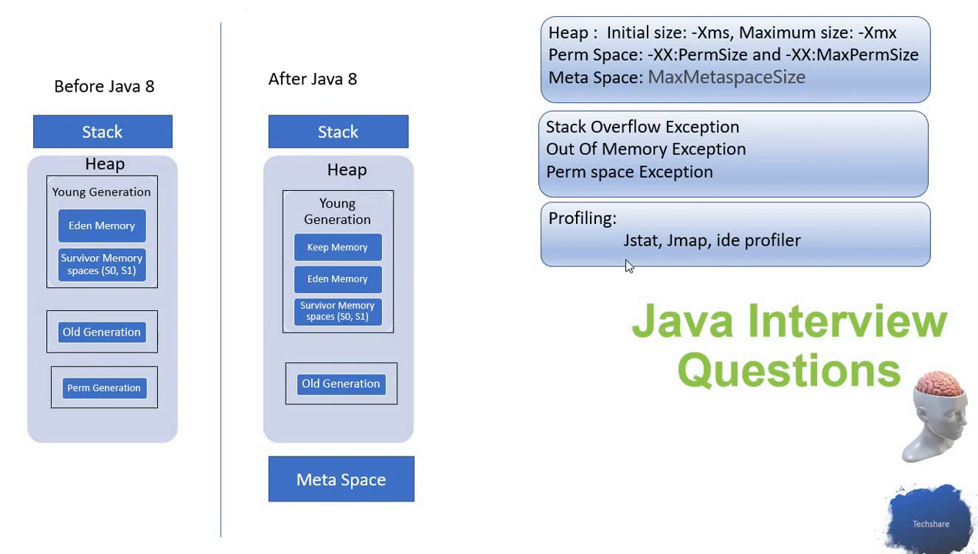
{"action": "mouse_move", "coordinate": [696, 255]}
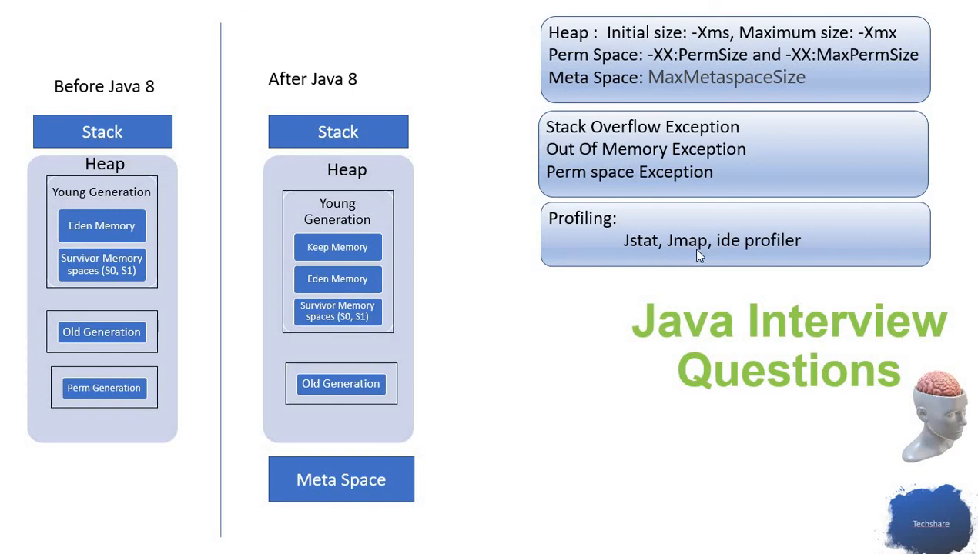
{"action": "mouse_move", "coordinate": [635, 257]}
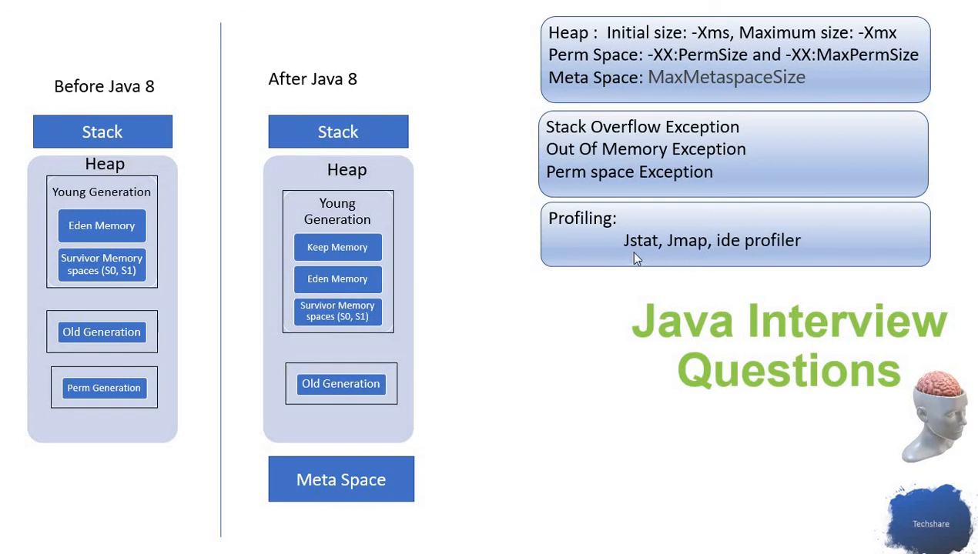
{"action": "mouse_move", "coordinate": [718, 265]}
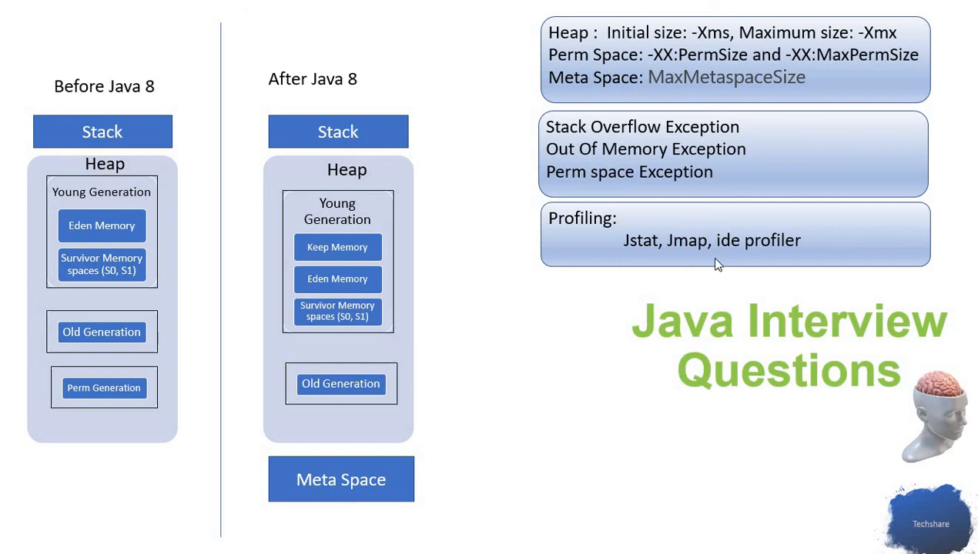
{"action": "mouse_move", "coordinate": [442, 298]}
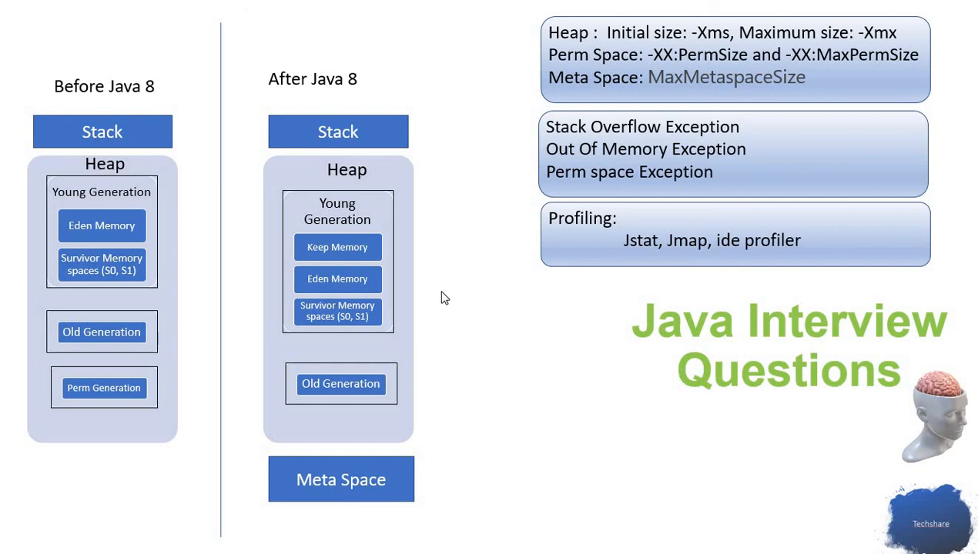
{"action": "mouse_move", "coordinate": [762, 257]}
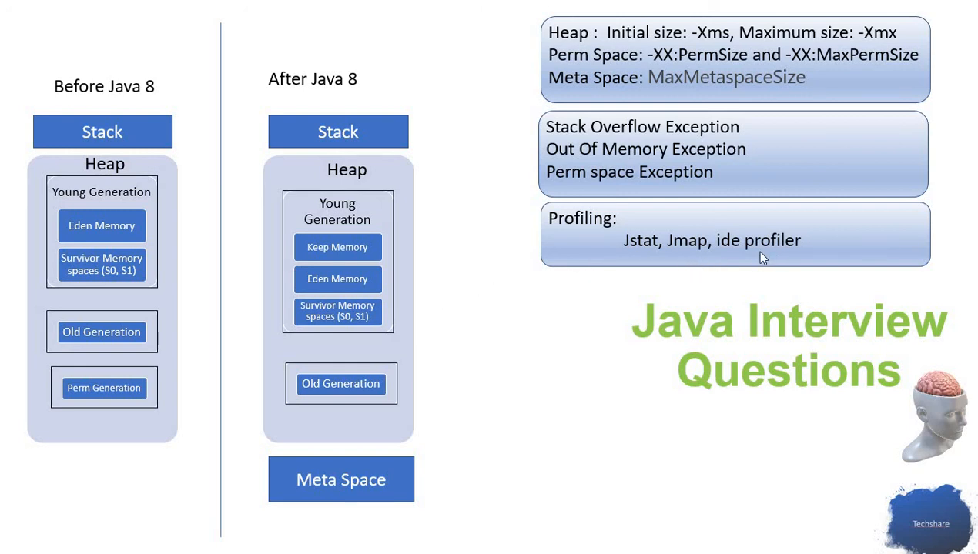
{"action": "mouse_move", "coordinate": [567, 254]}
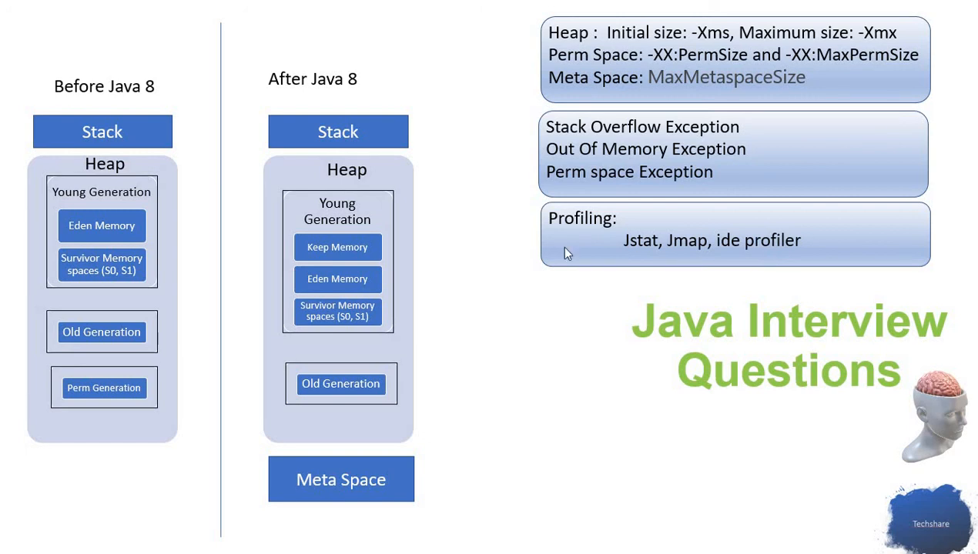
{"action": "mouse_move", "coordinate": [431, 358]}
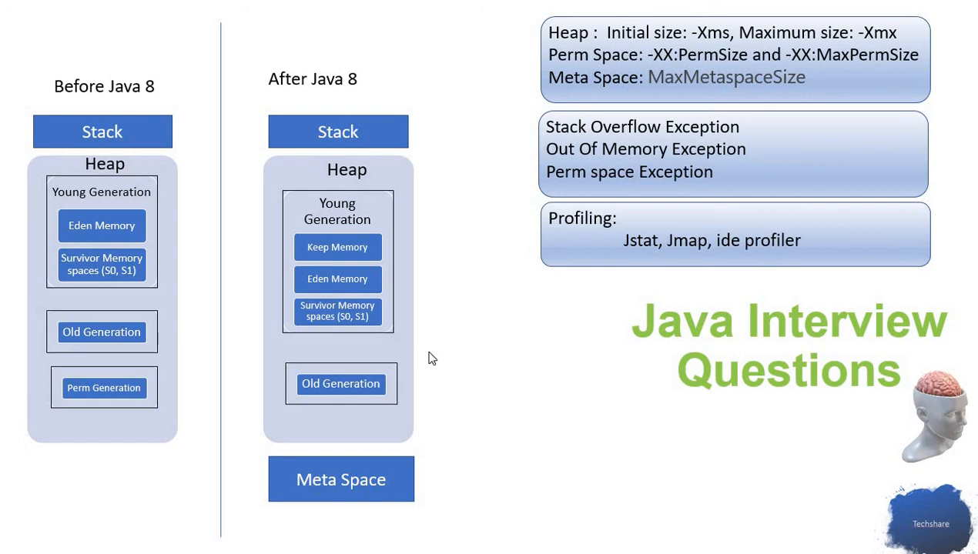